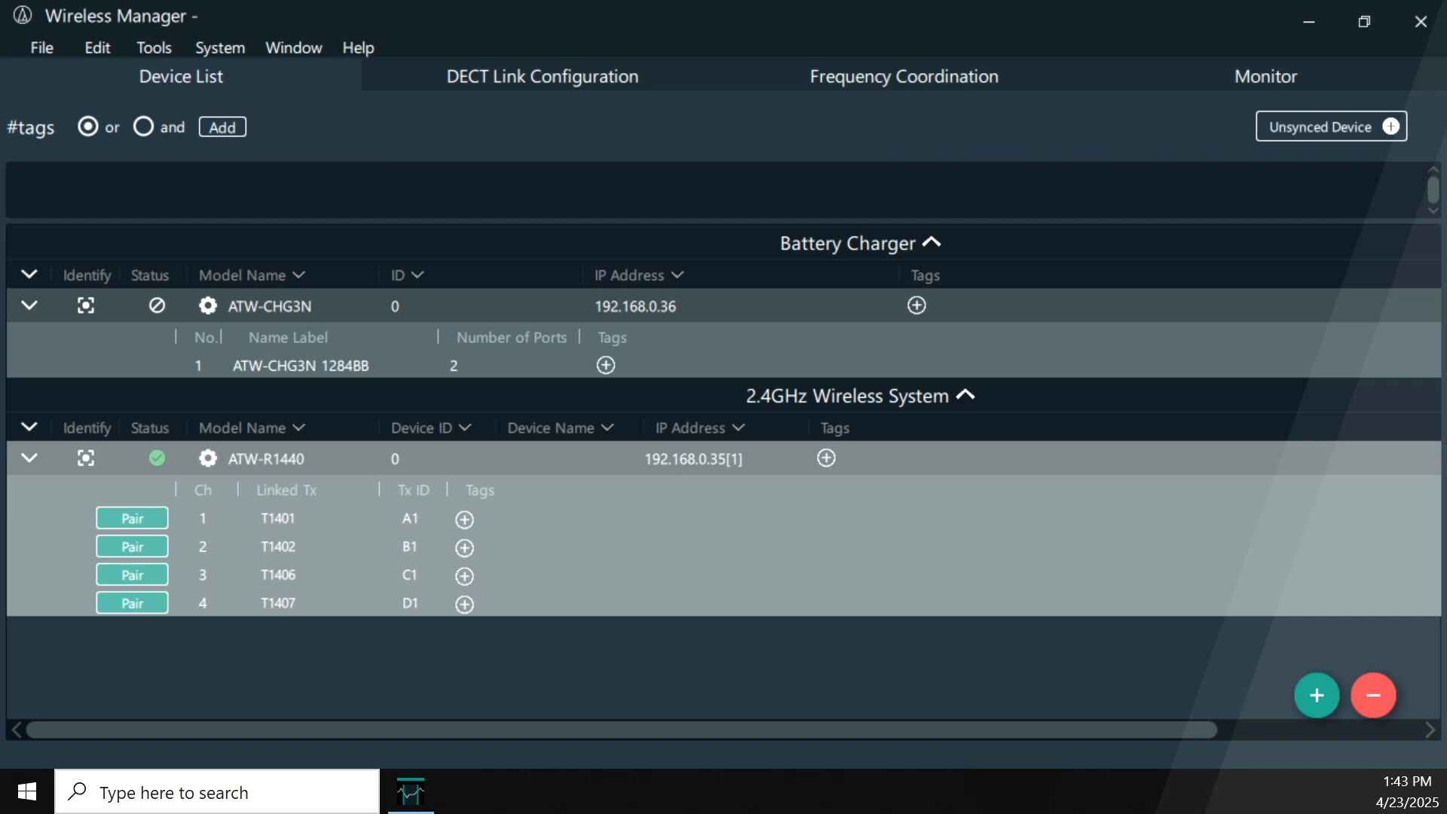
pyautogui.moveTo(668, 143)
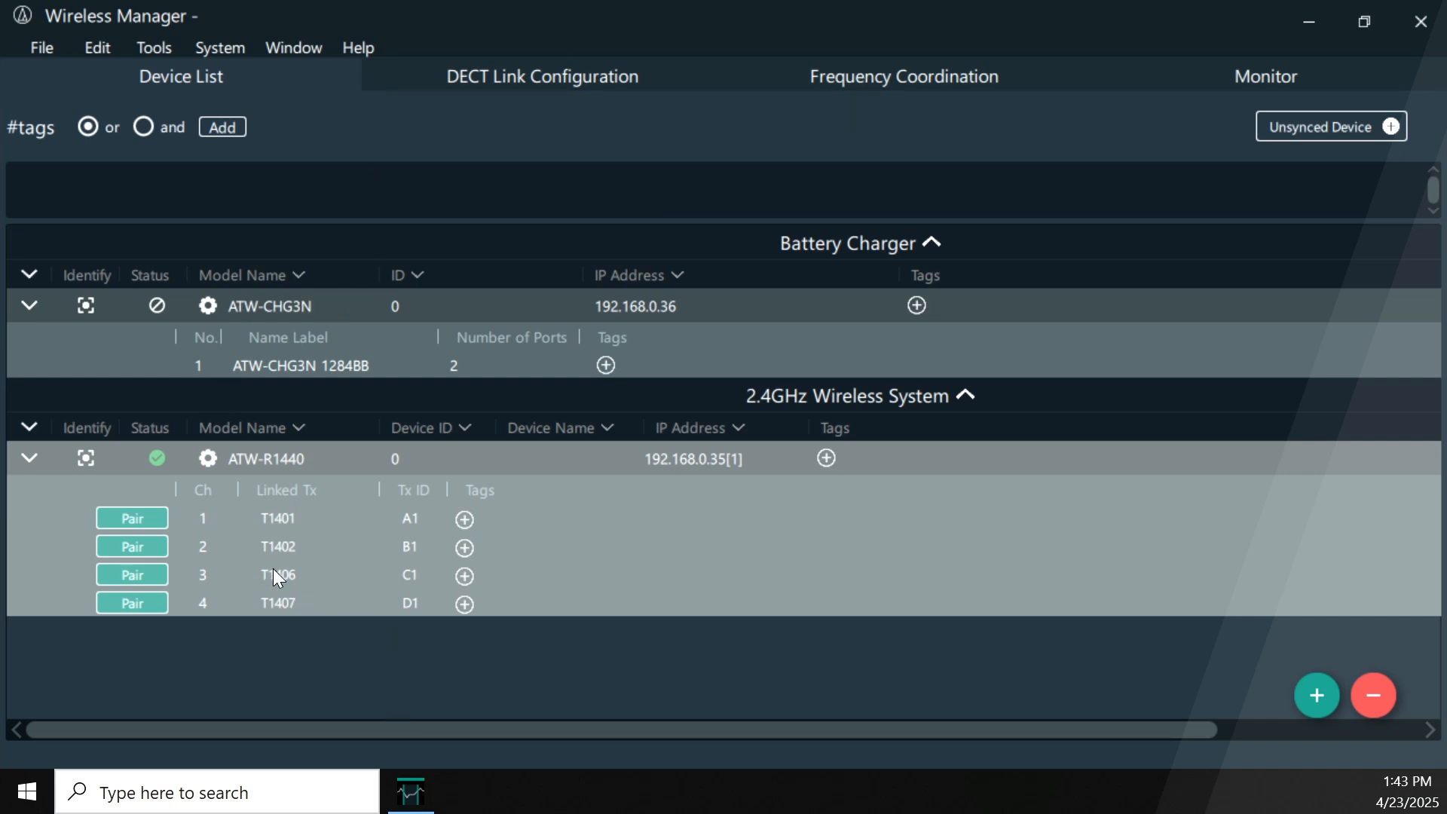
pyautogui.moveTo(308, 587)
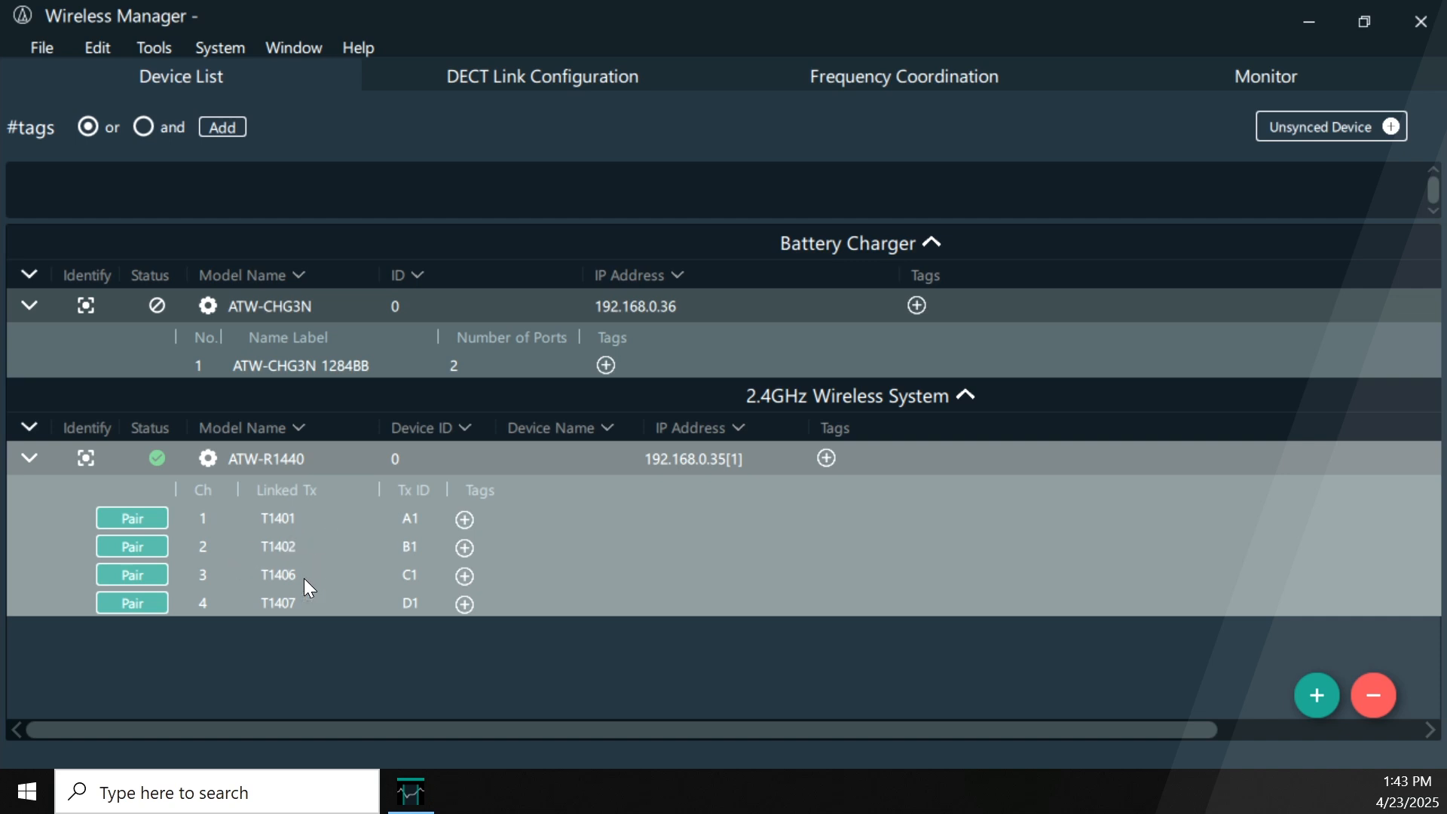
pyautogui.moveTo(298, 612)
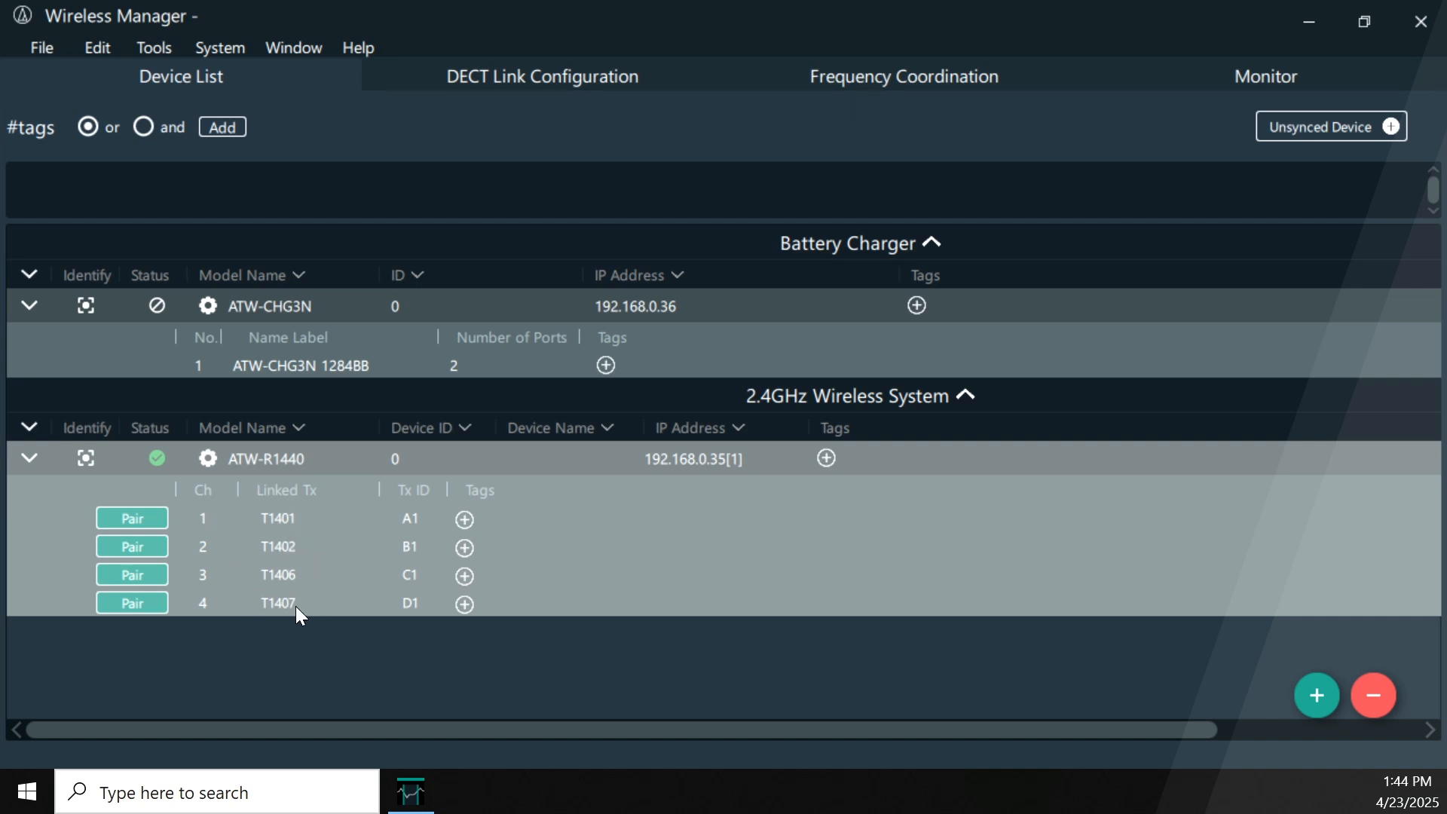
pyautogui.moveTo(367, 539)
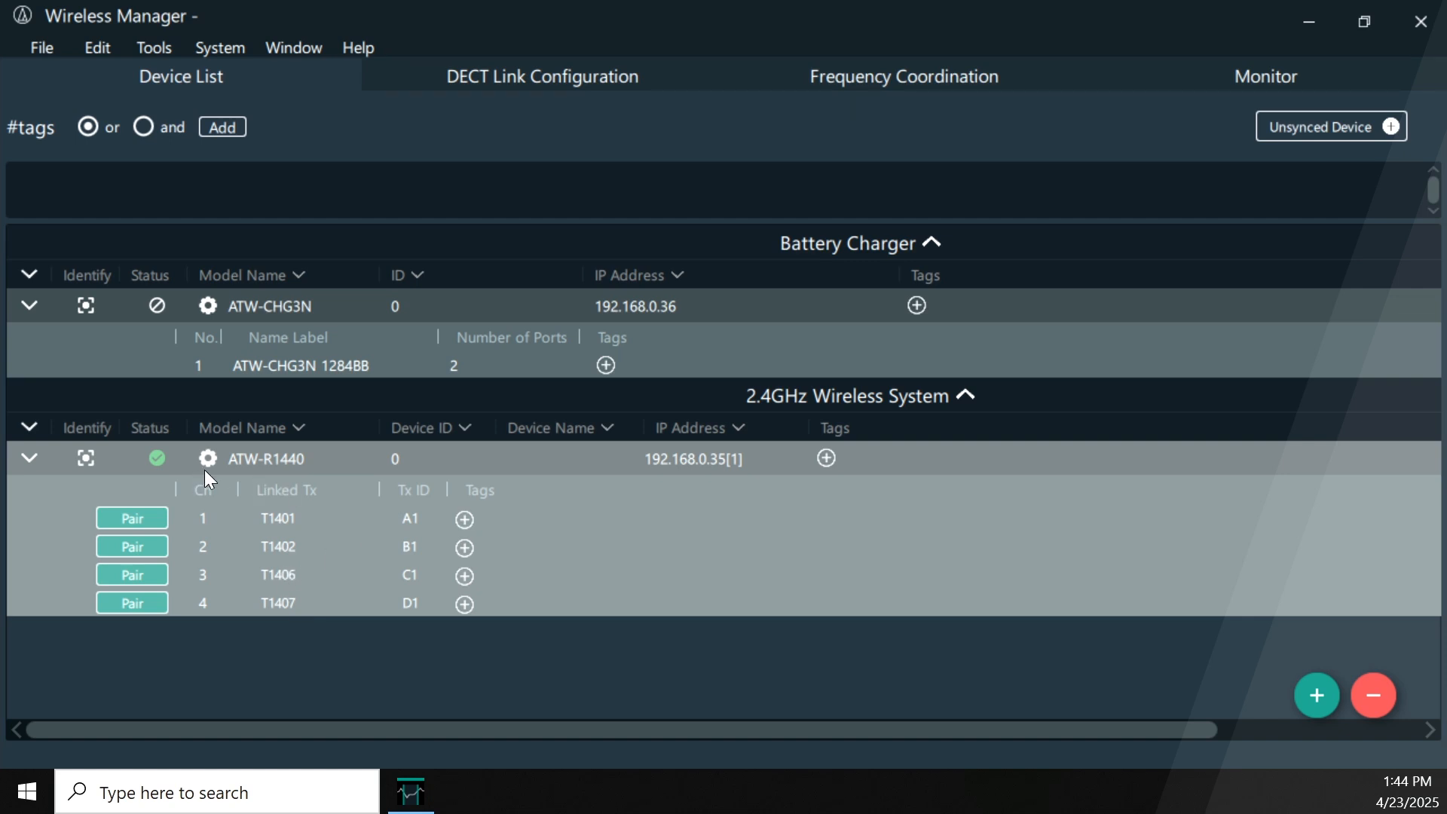
pyautogui.moveTo(213, 467)
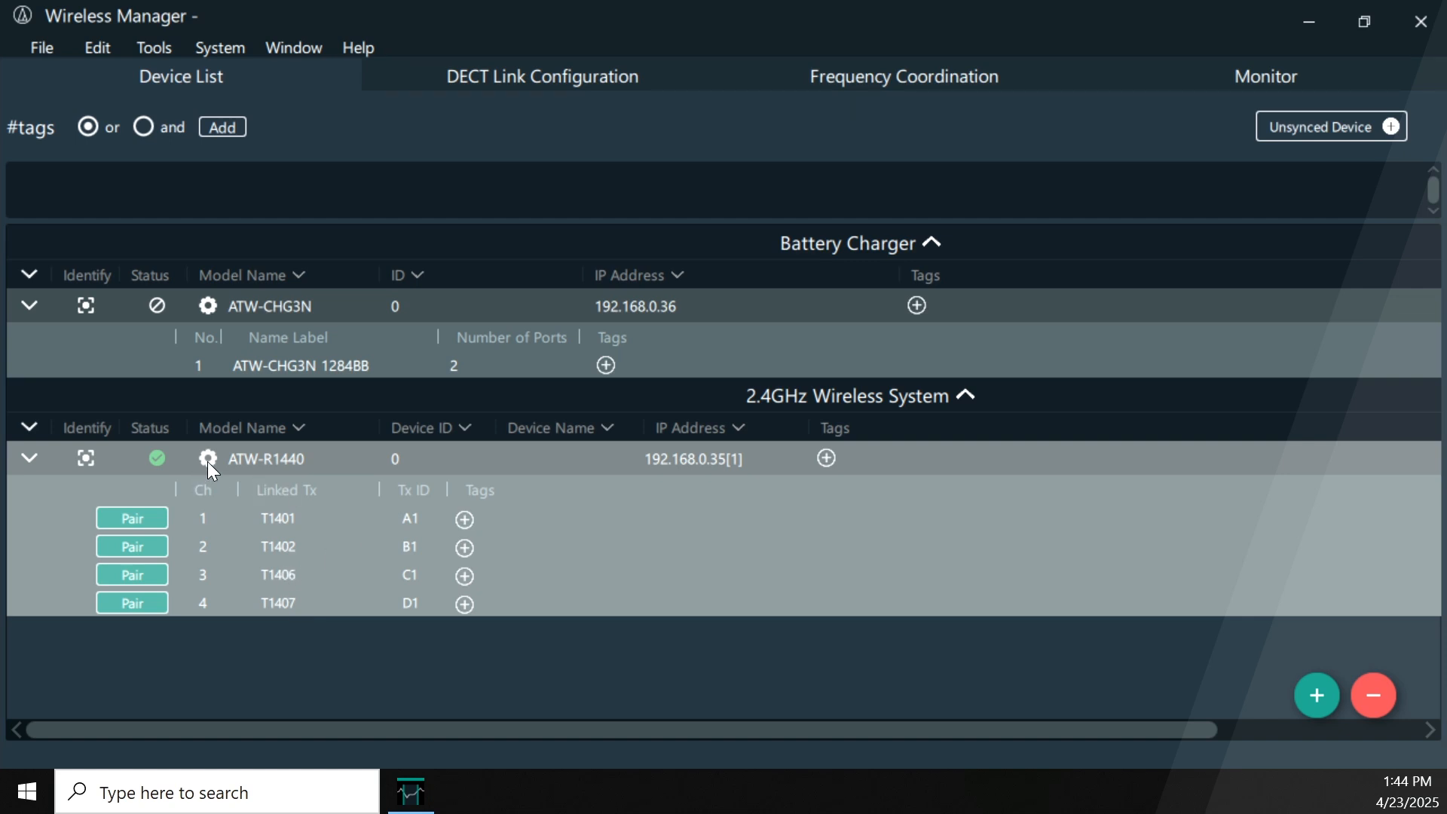
# - Open the ATW-R1440 receiver's DeviceSetting window on its System options
pyautogui.click(208, 458)
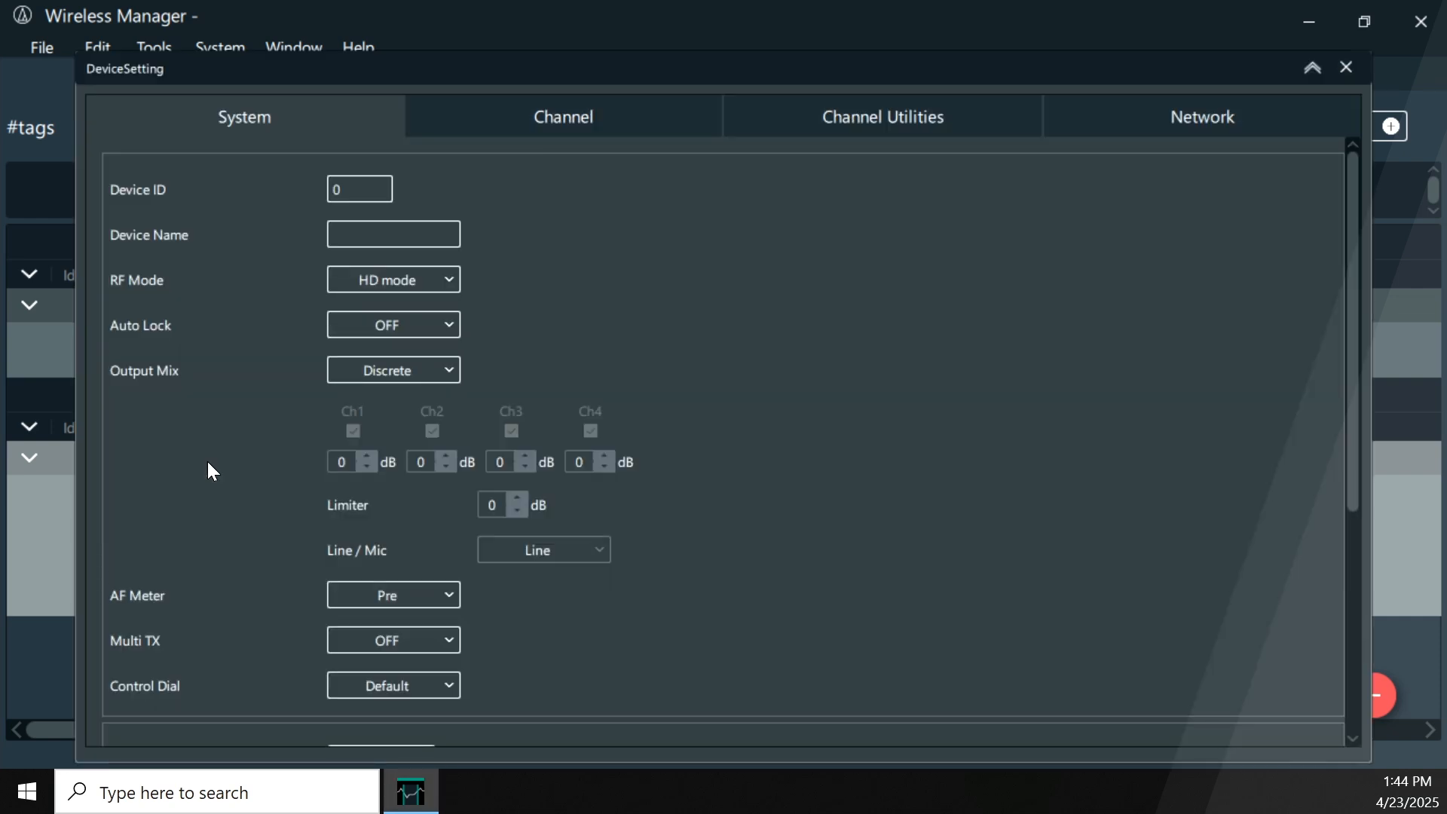
pyautogui.moveTo(429, 226)
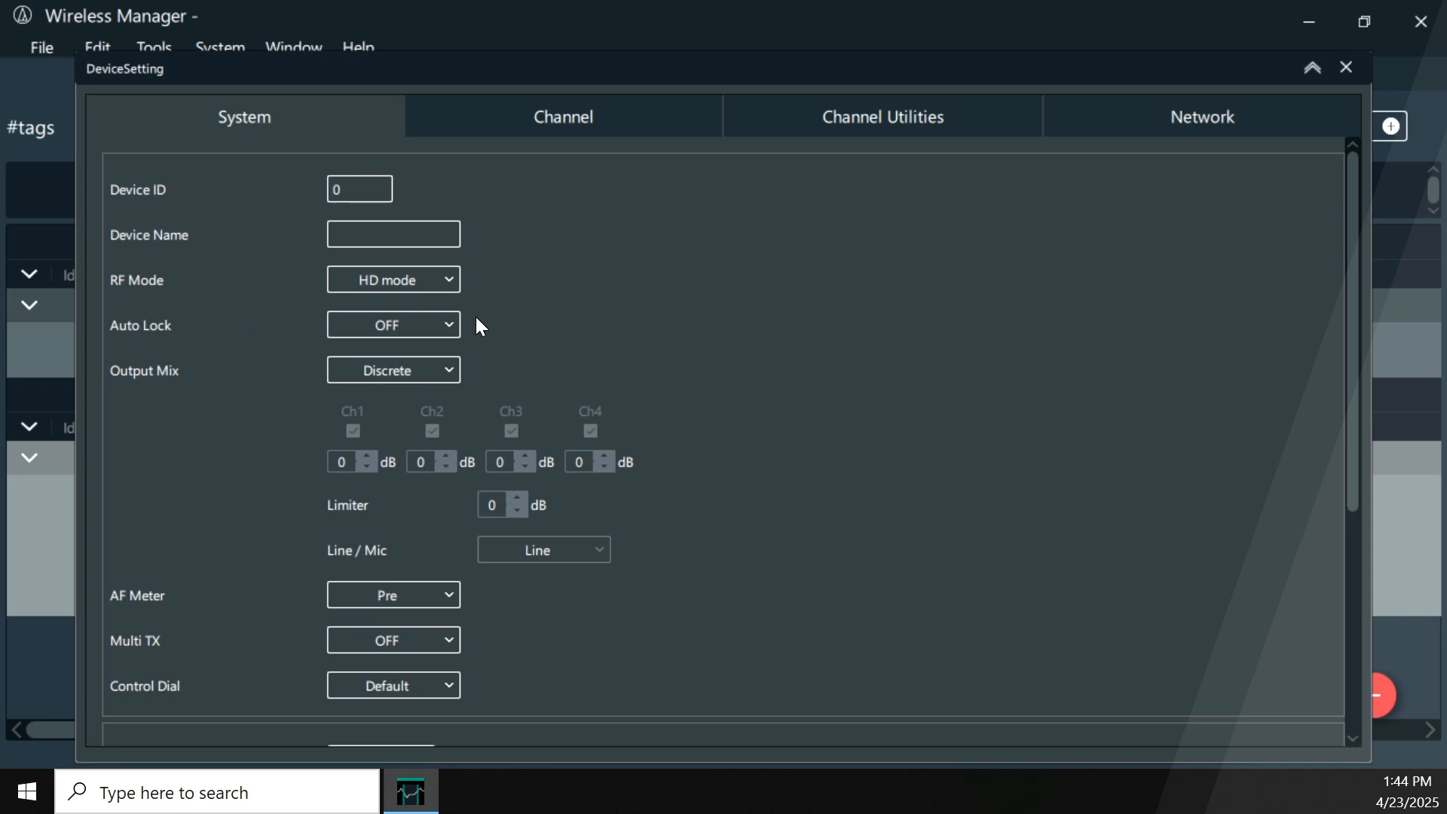
pyautogui.moveTo(429, 280)
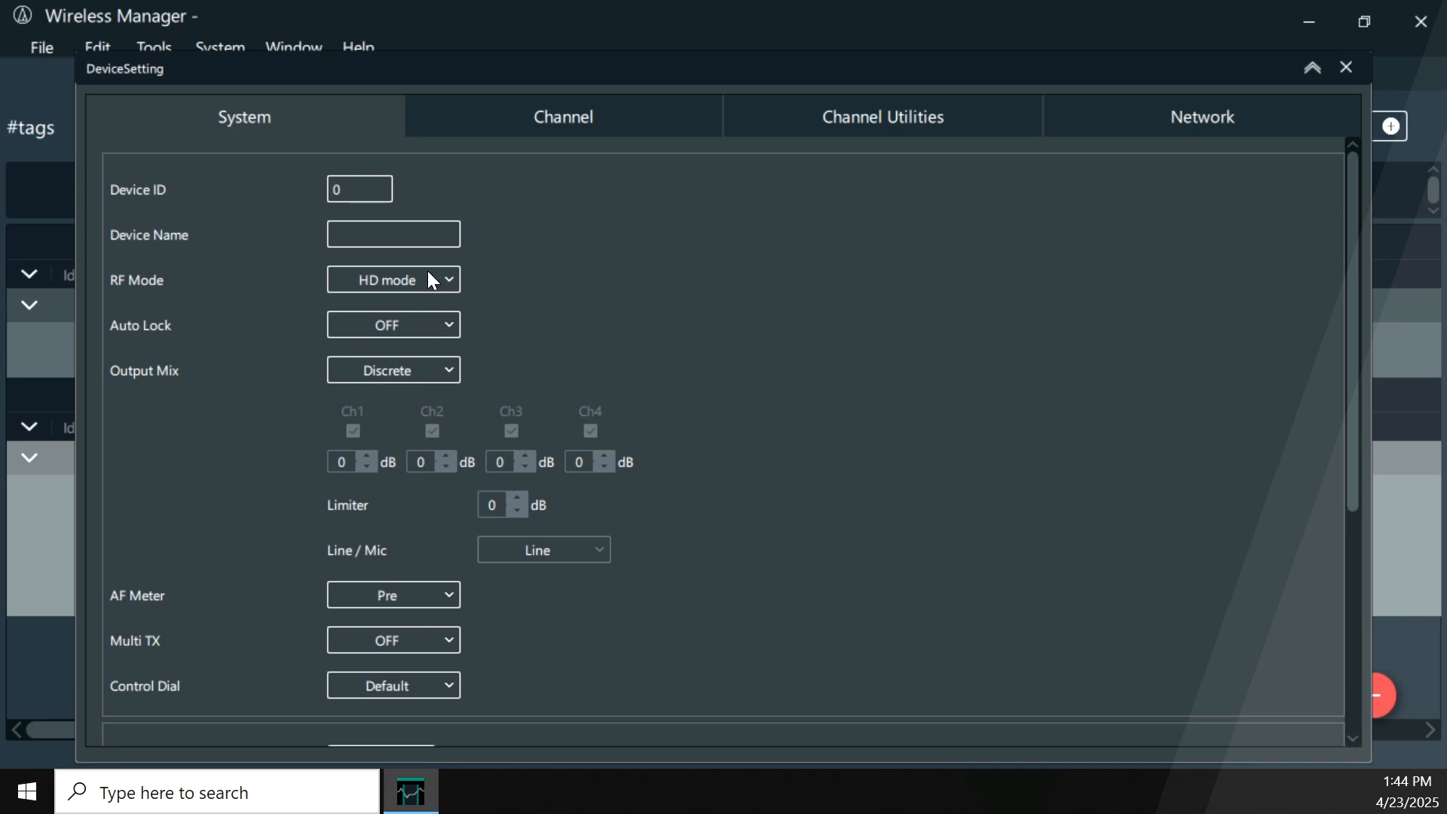
pyautogui.moveTo(455, 294)
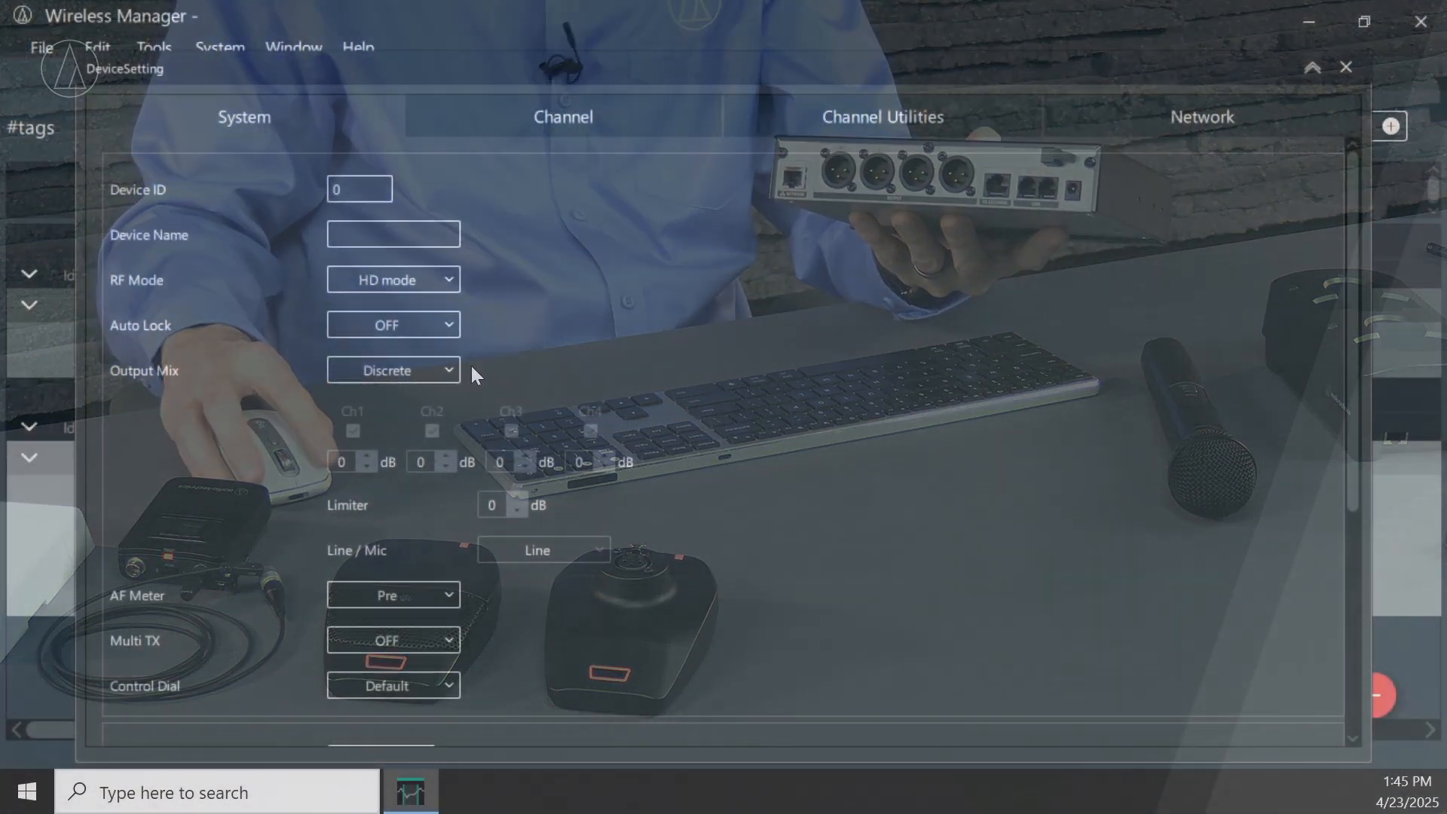
pyautogui.click(392, 371)
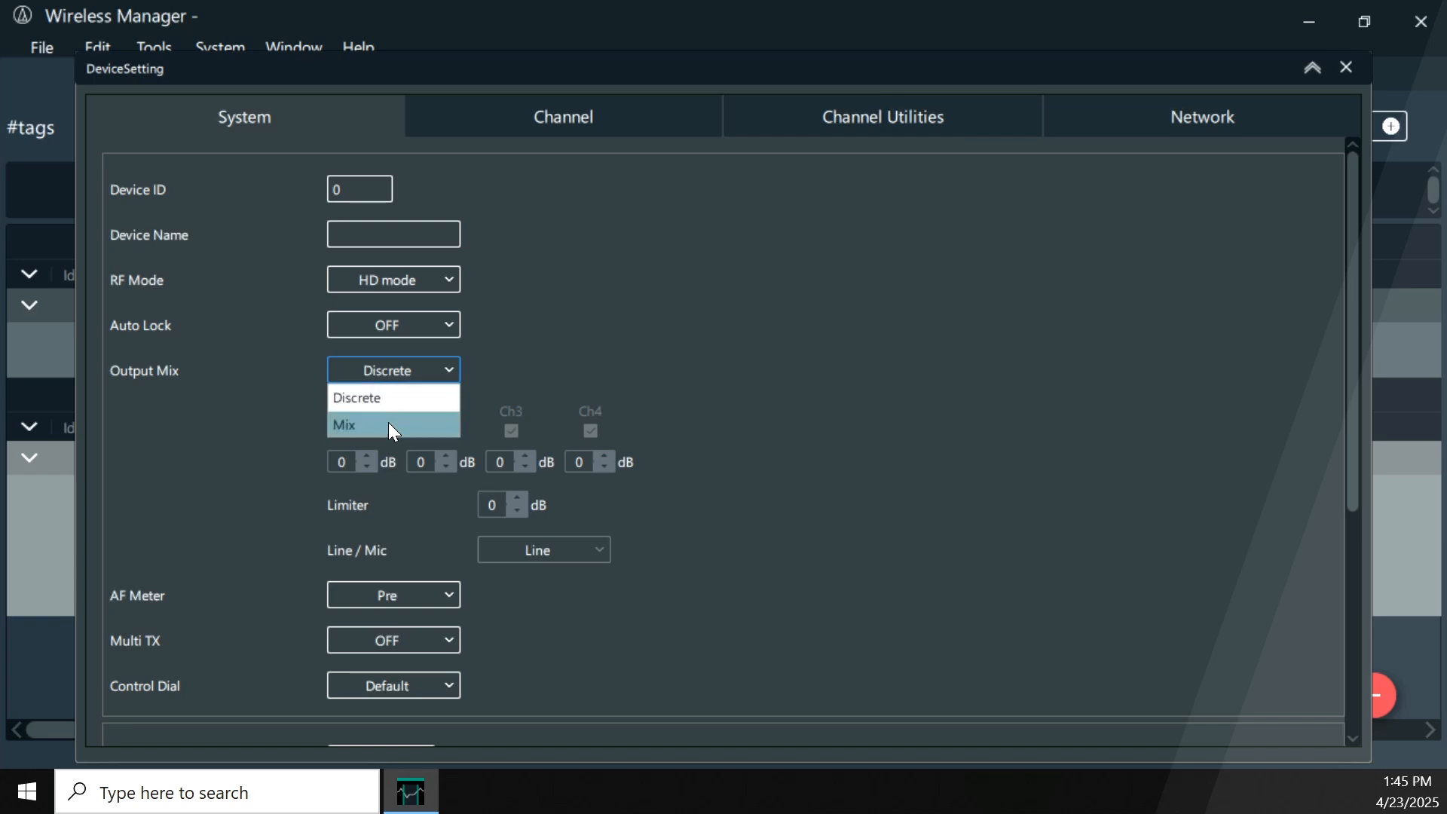
pyautogui.click(344, 425)
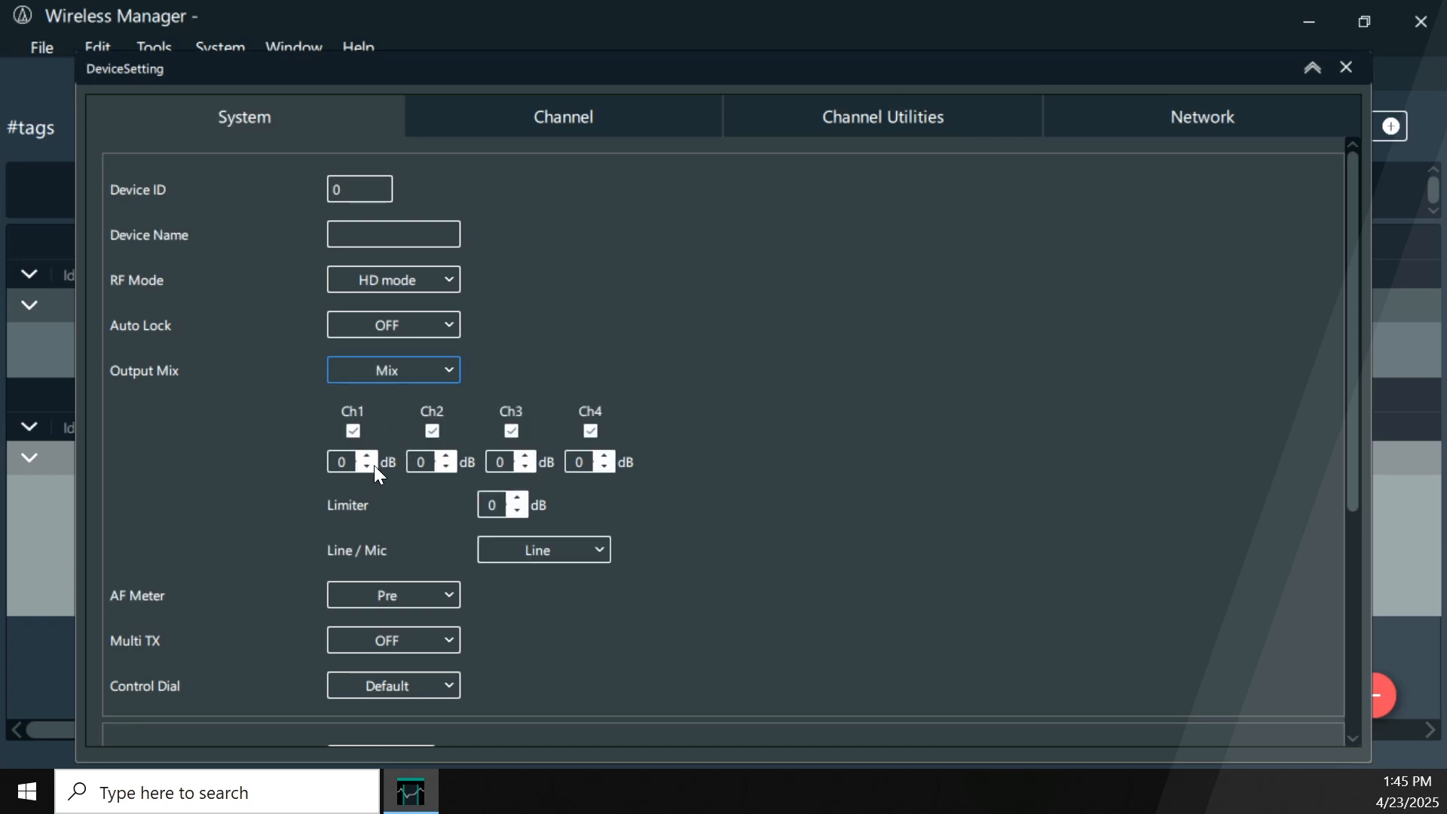
pyautogui.moveTo(565, 464)
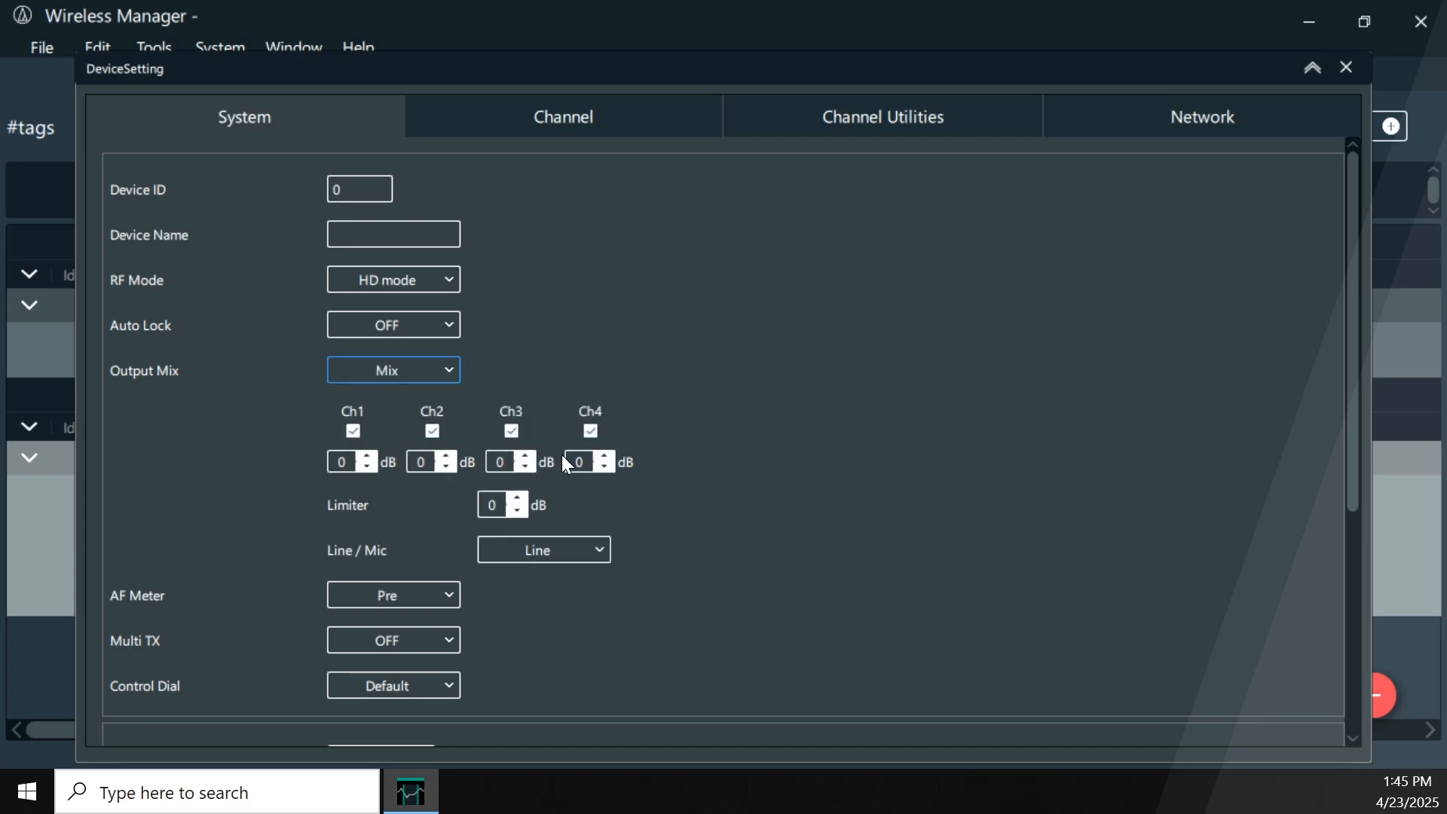
pyautogui.moveTo(574, 455)
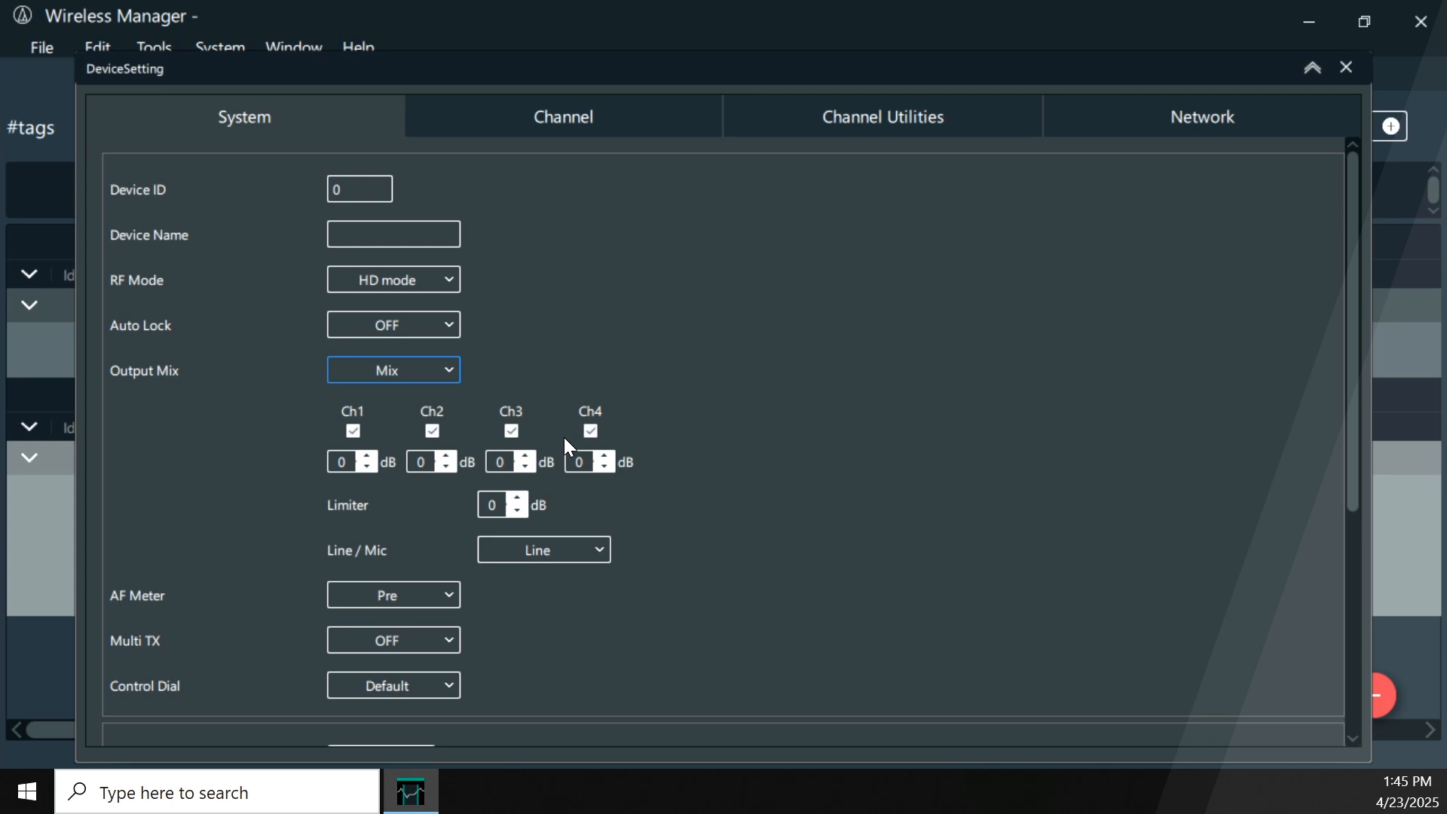
pyautogui.moveTo(431, 408)
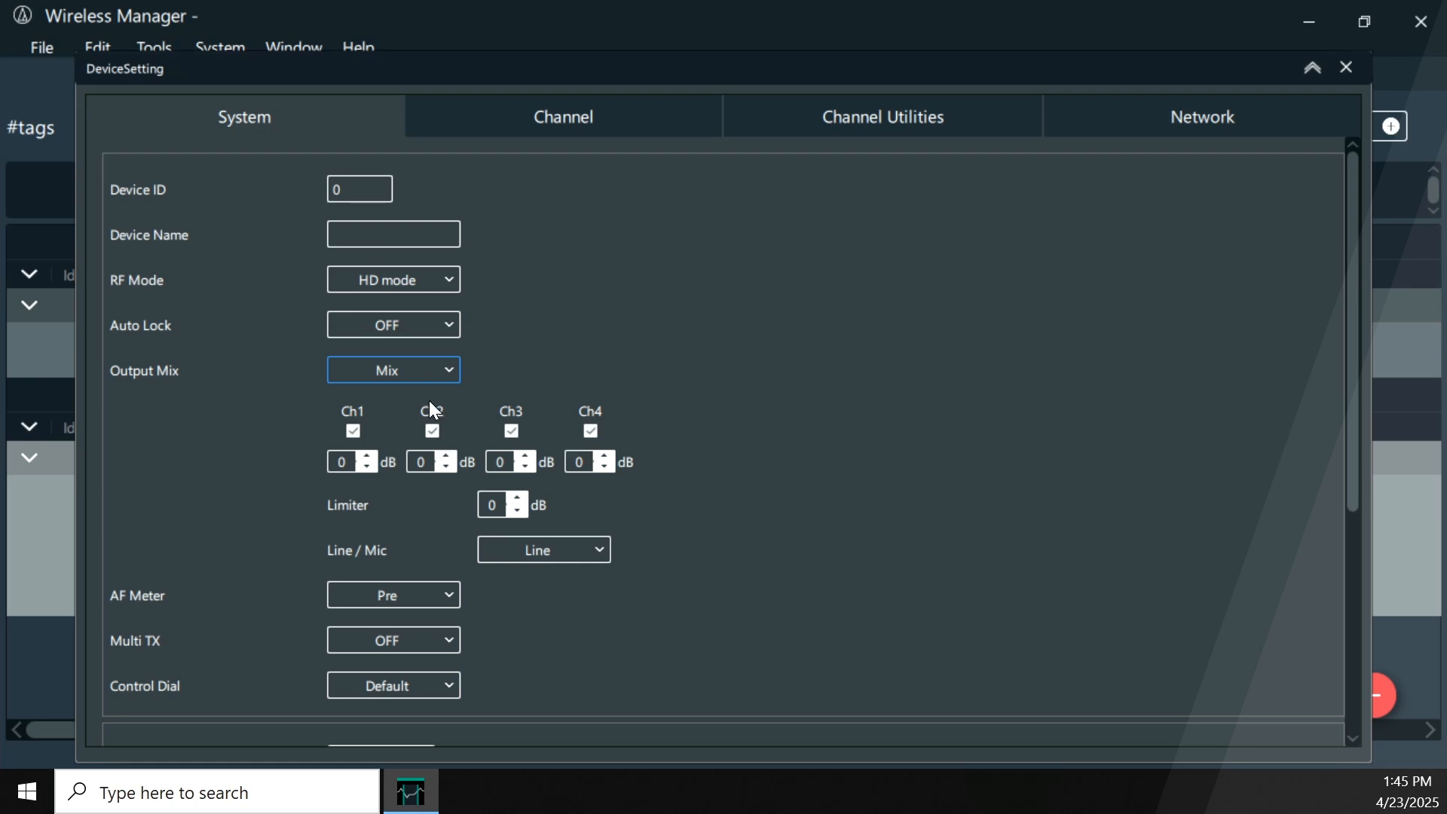
pyautogui.click(392, 370)
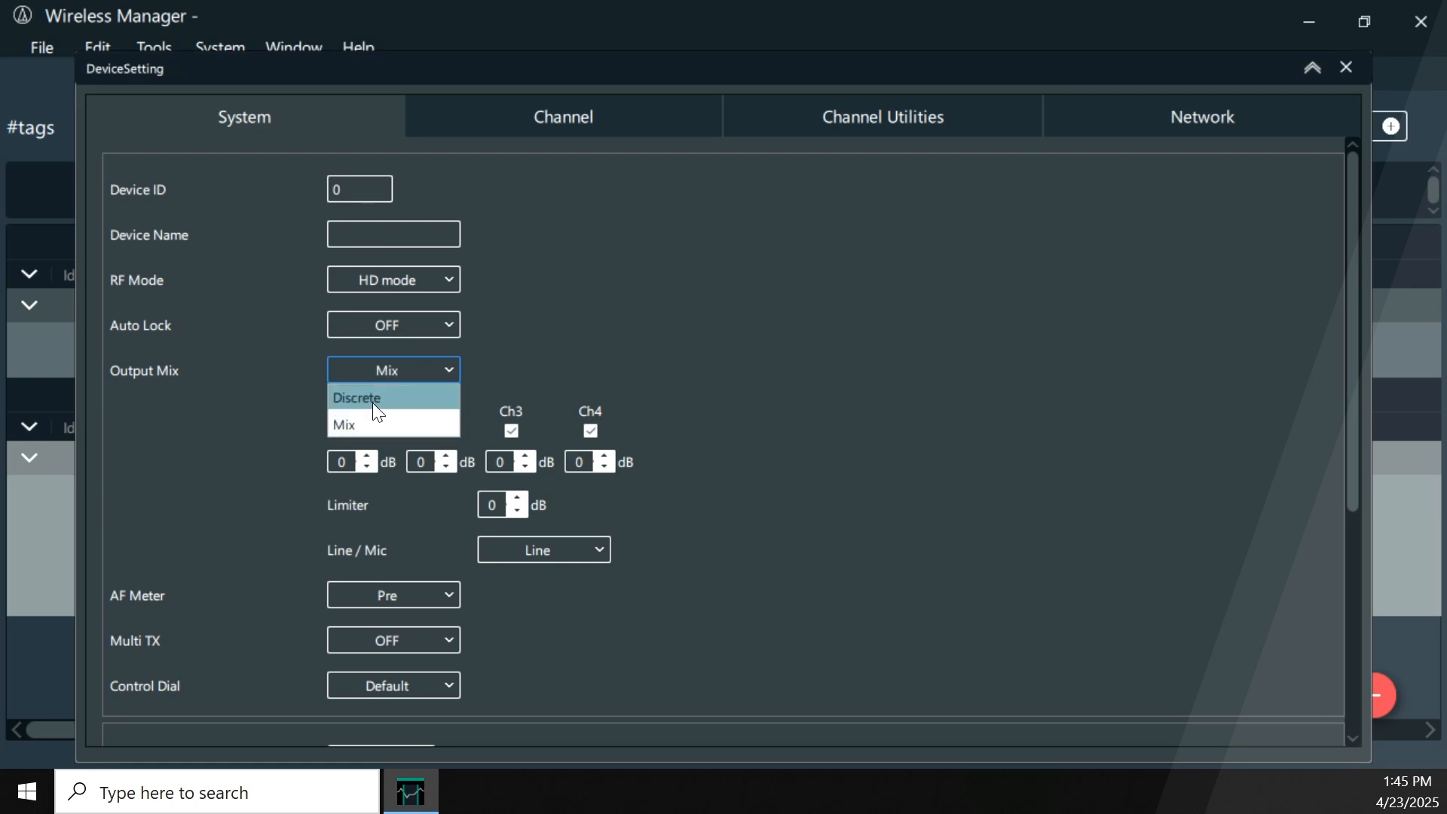
pyautogui.click(356, 396)
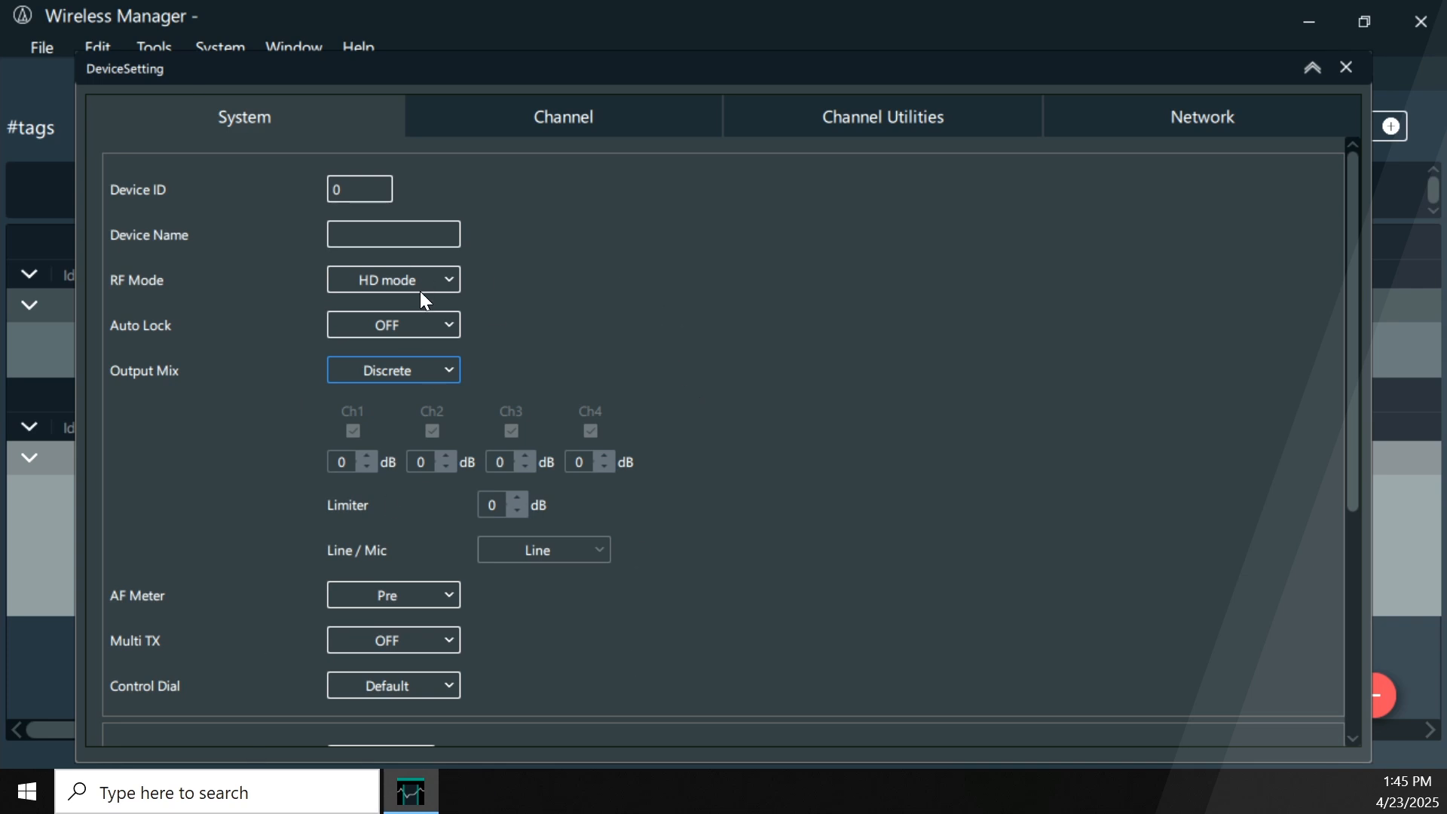
# - Show the Channel settings listing the four paired transmitters' IDs, gains and modes
pyautogui.click(562, 116)
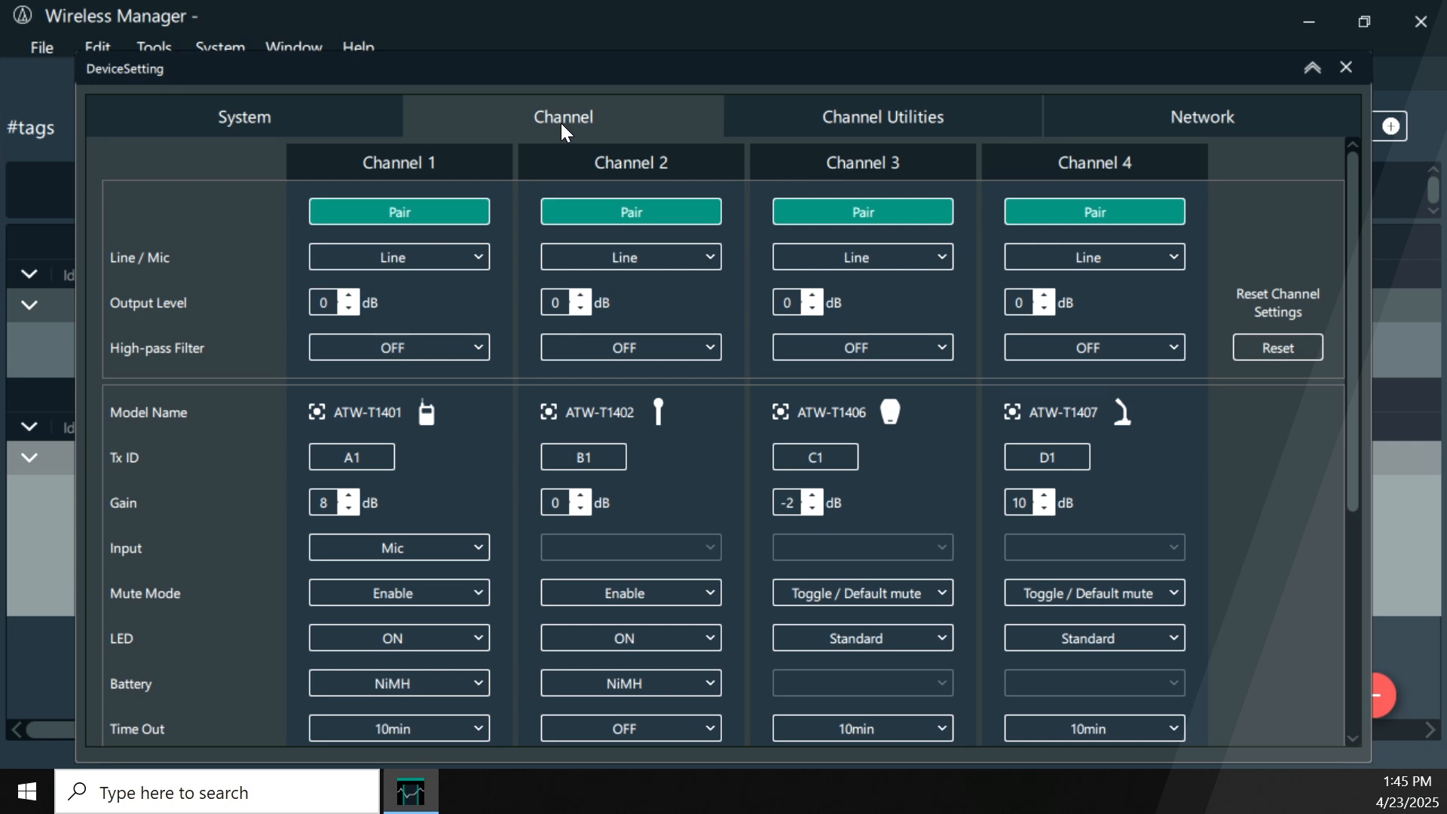
pyautogui.moveTo(475, 335)
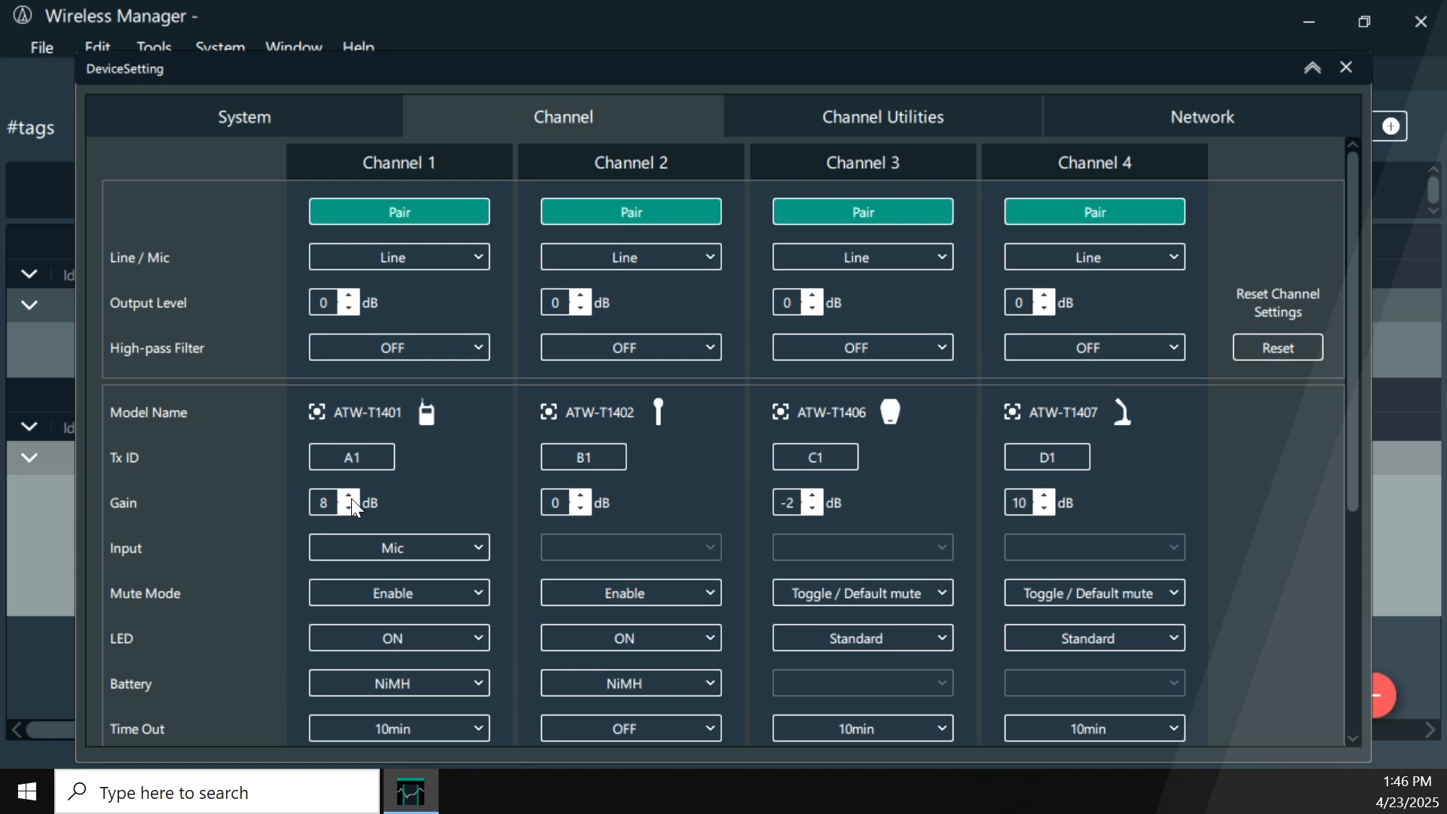
pyautogui.moveTo(358, 551)
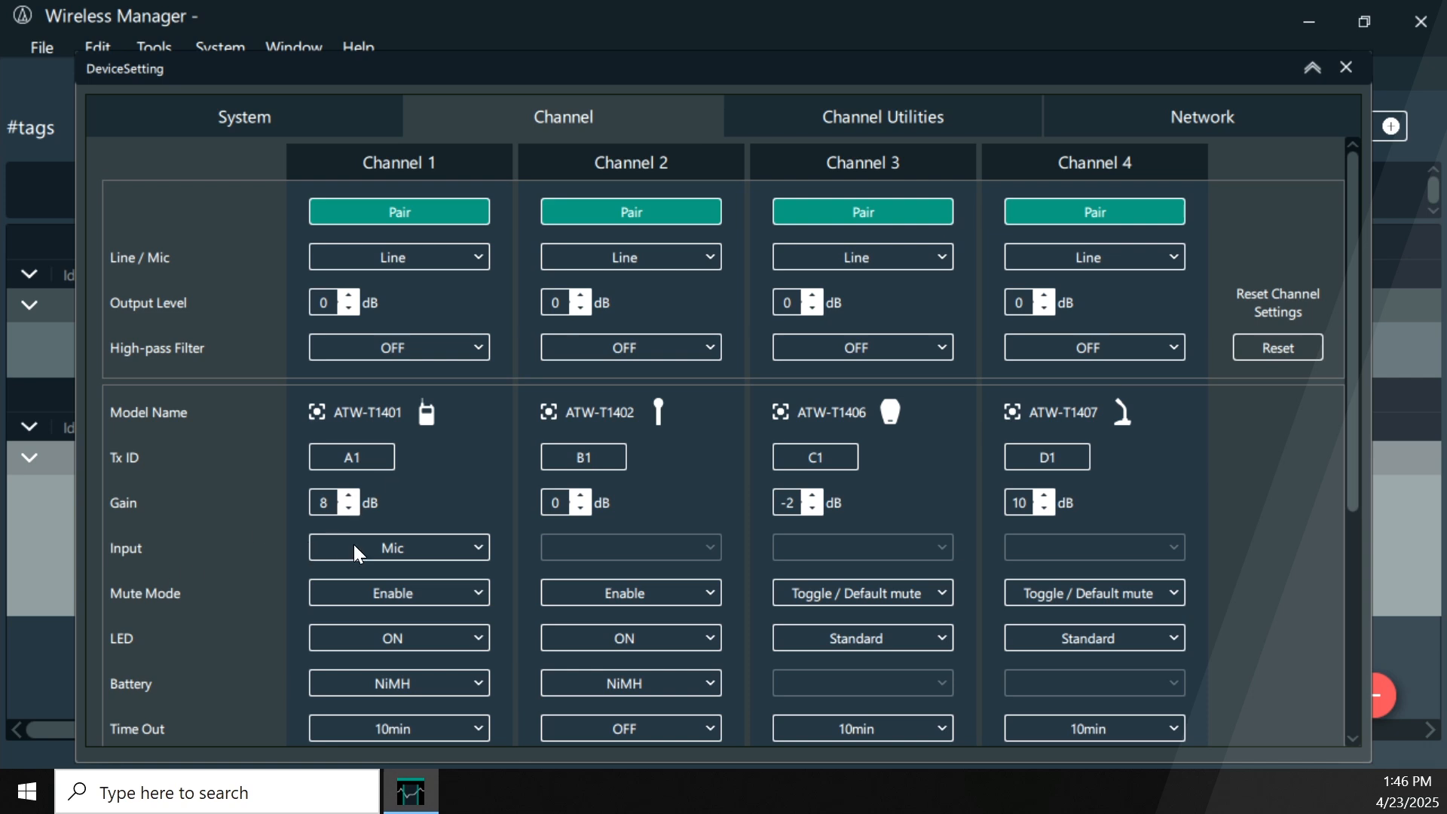
pyautogui.moveTo(408, 557)
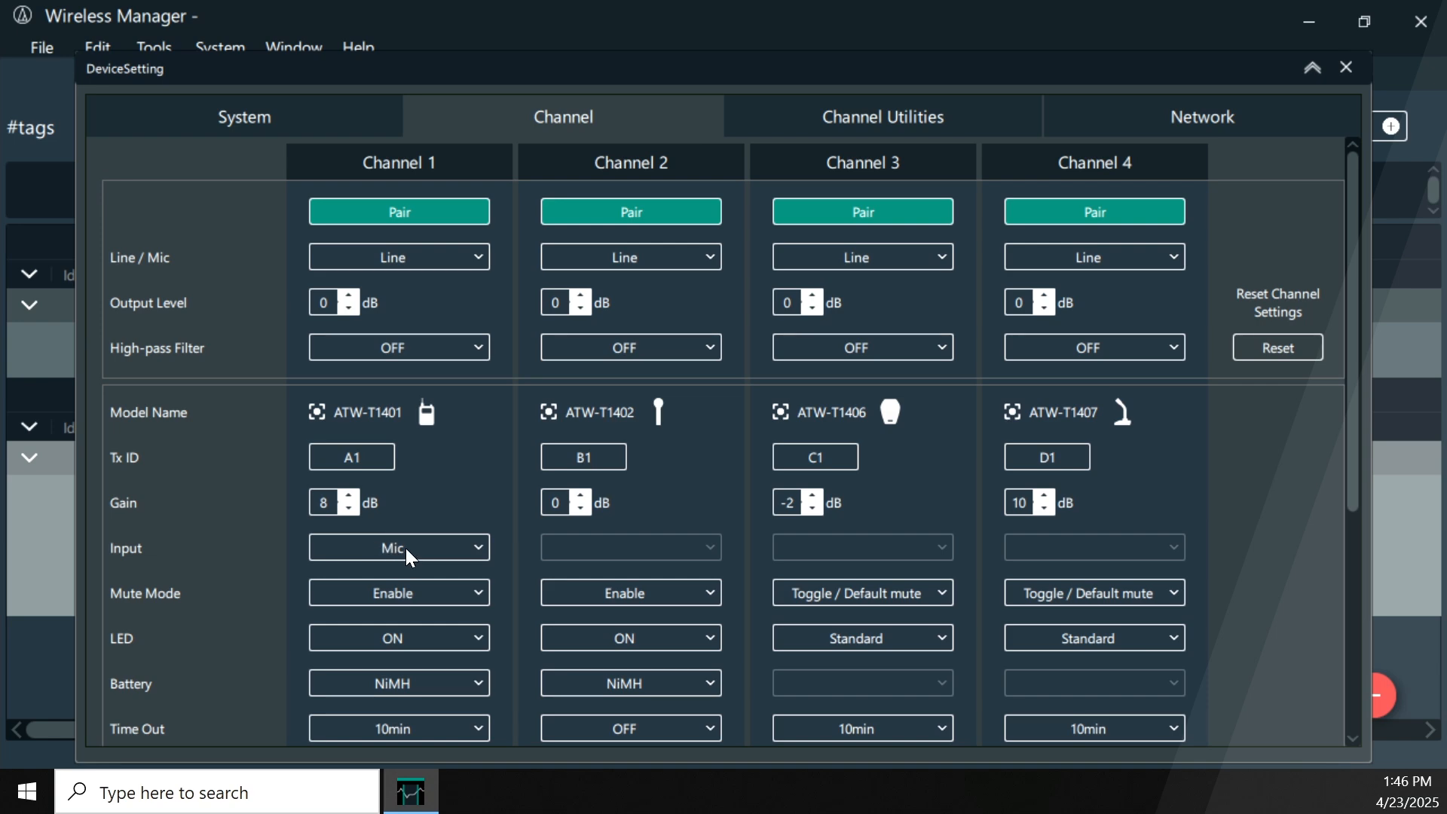
pyautogui.moveTo(433, 427)
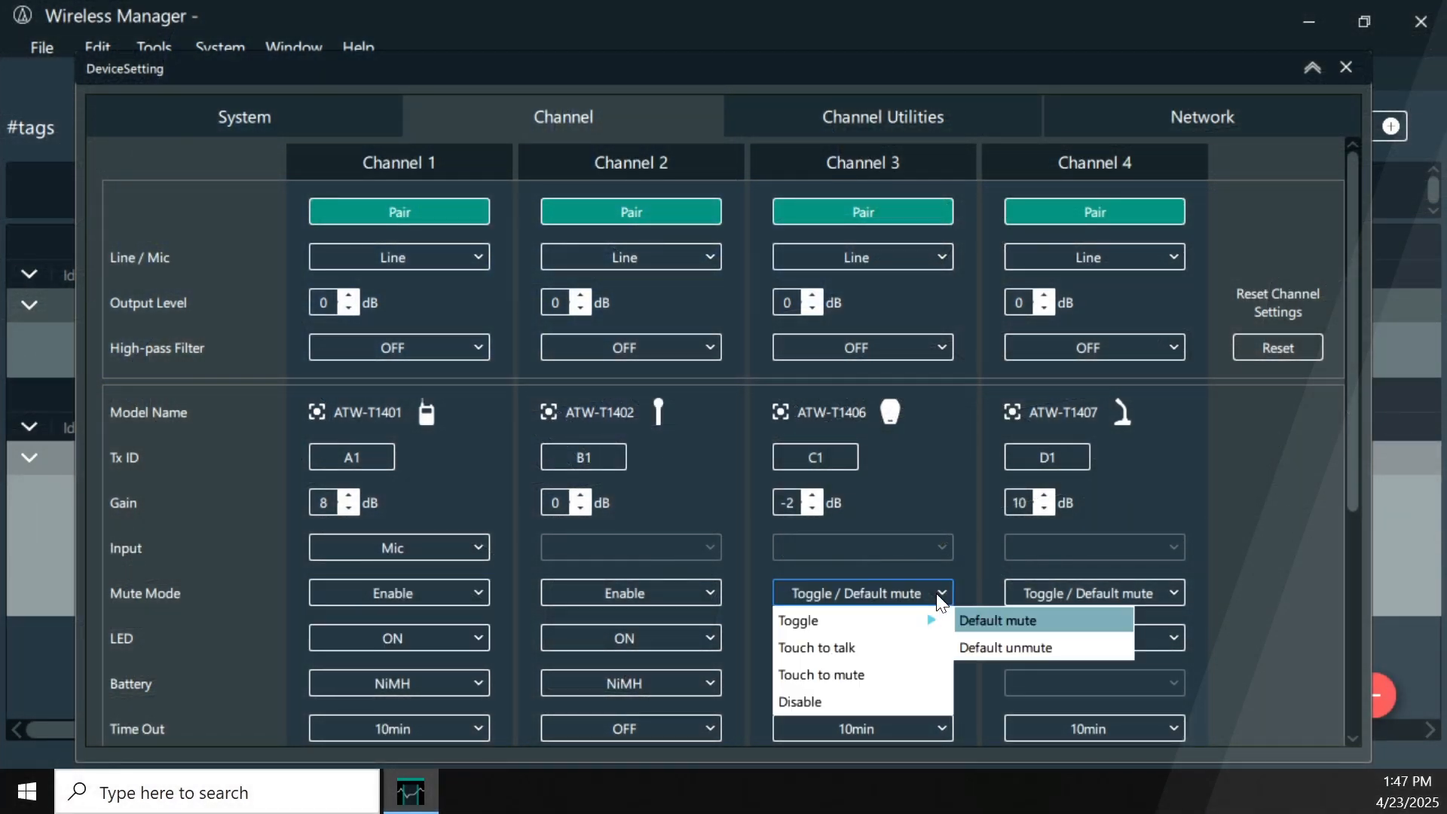
pyautogui.moveTo(869, 634)
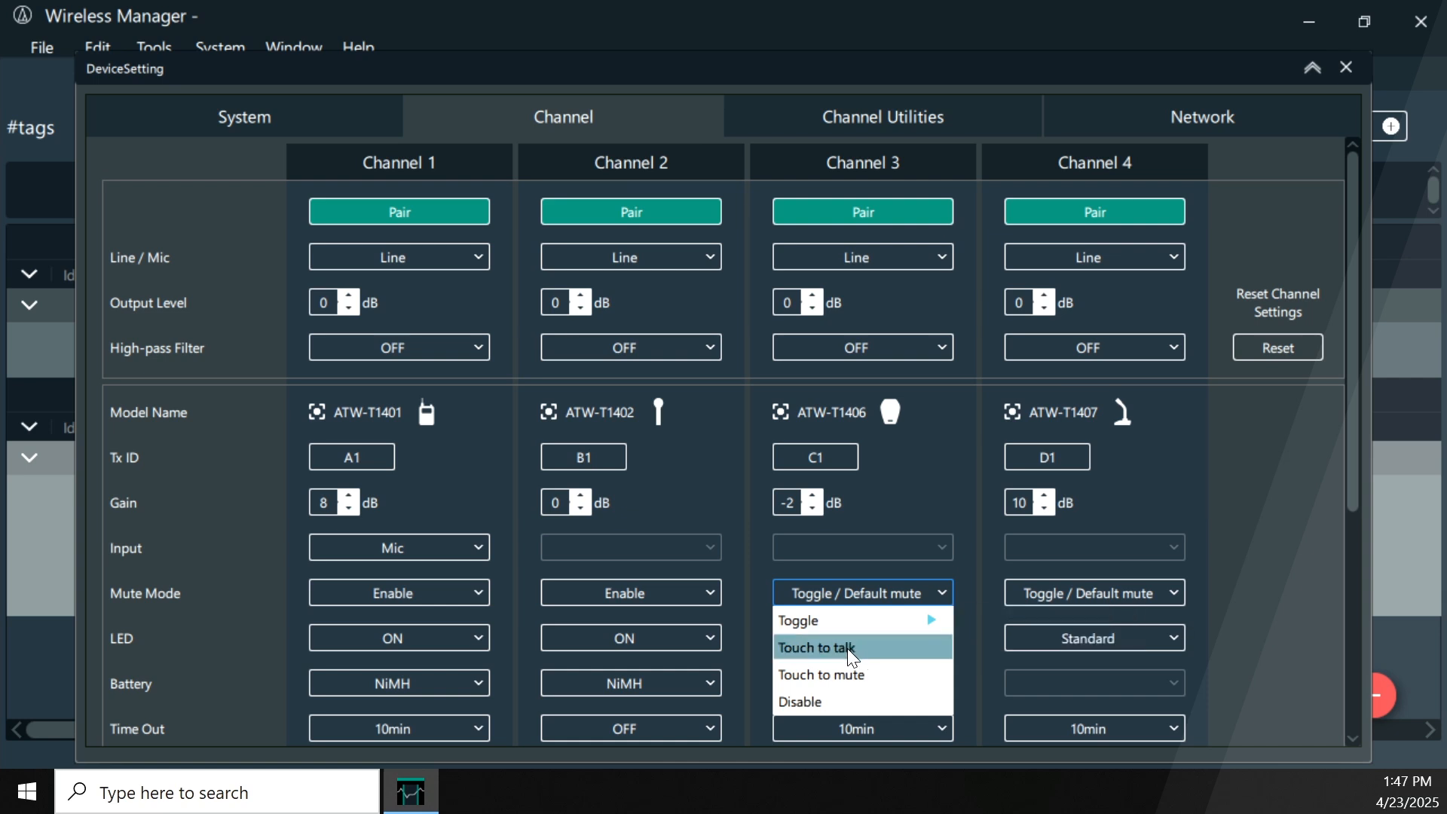
pyautogui.click(856, 637)
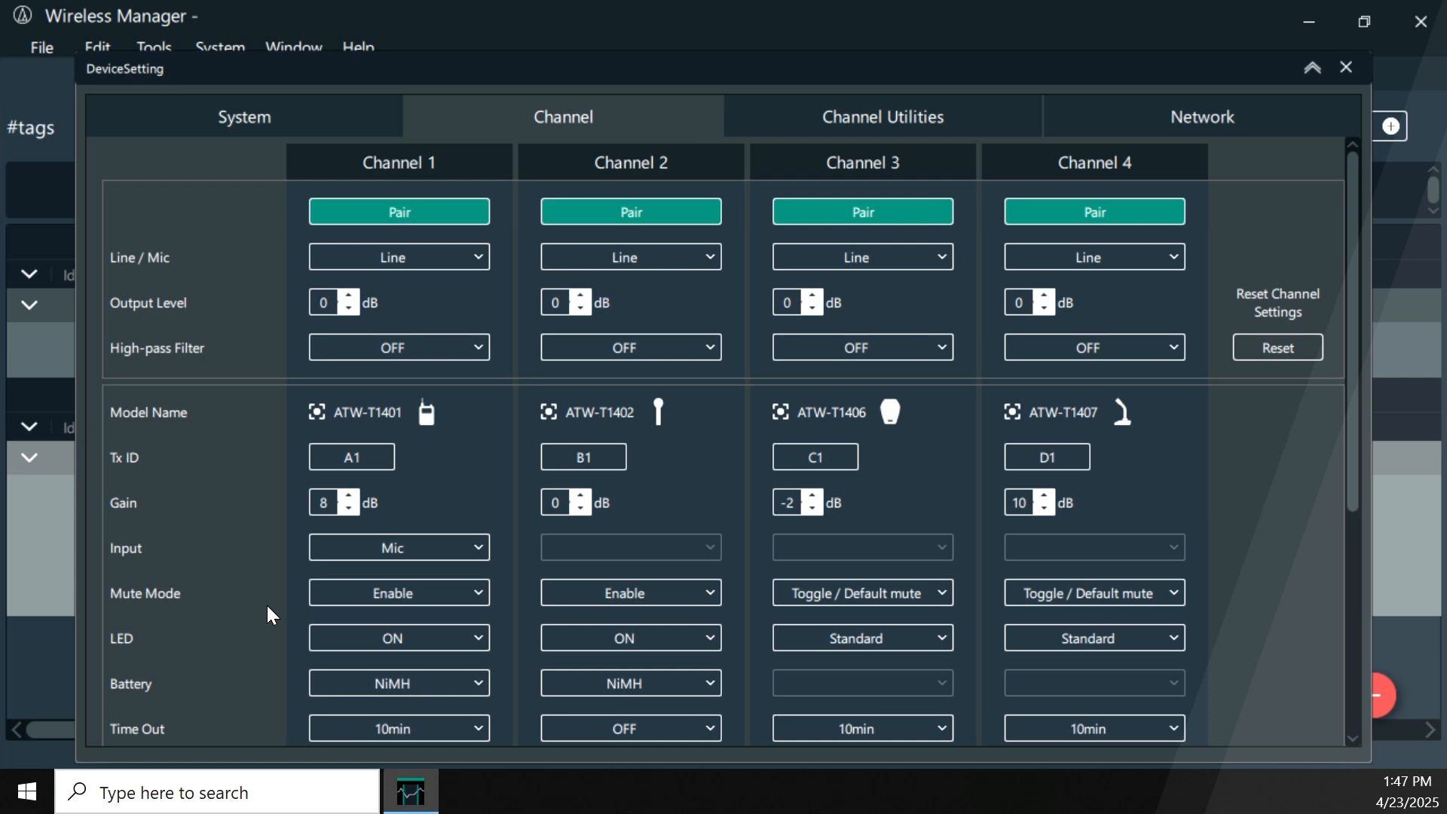
pyautogui.moveTo(288, 614)
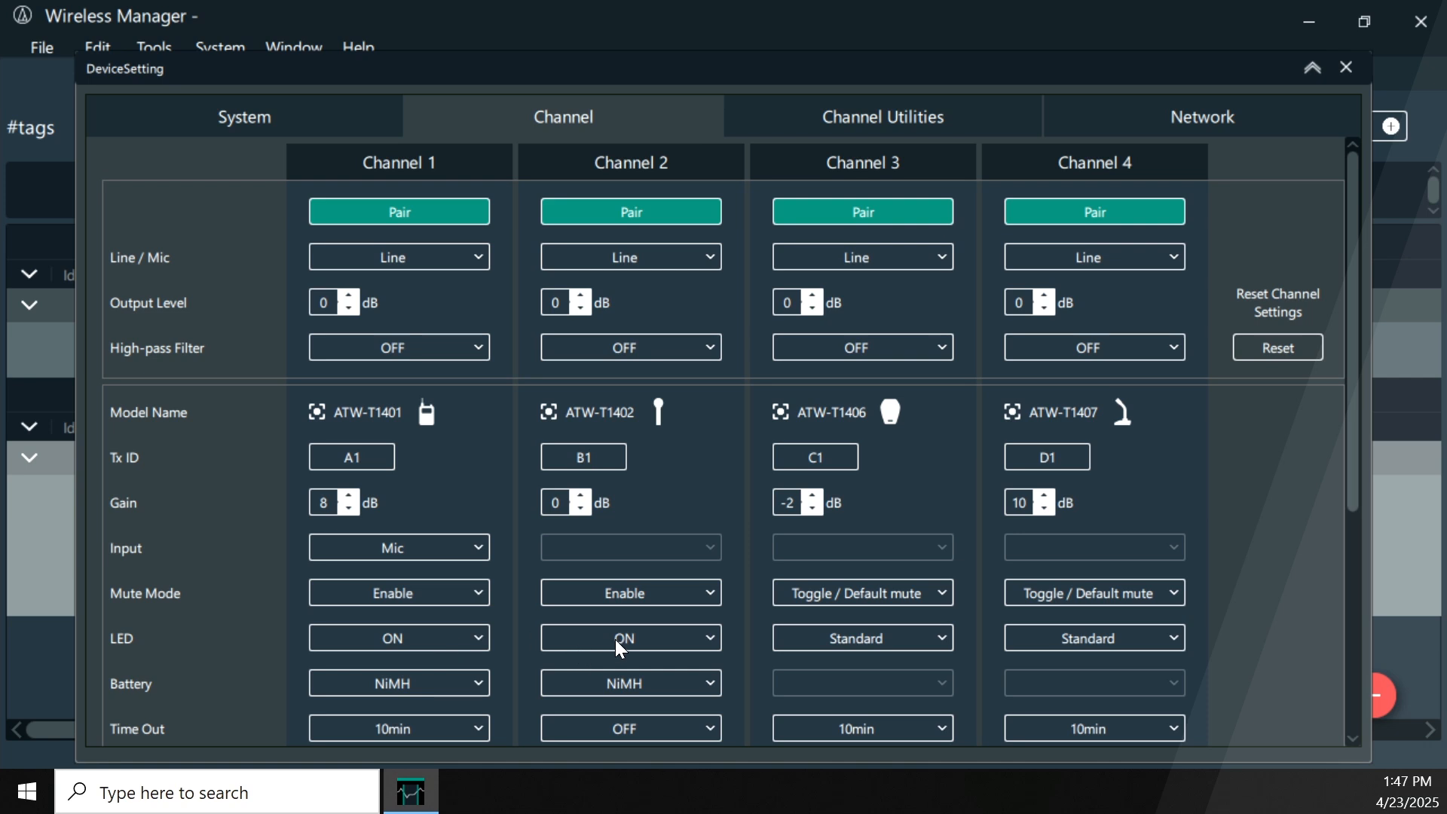
pyautogui.moveTo(231, 666)
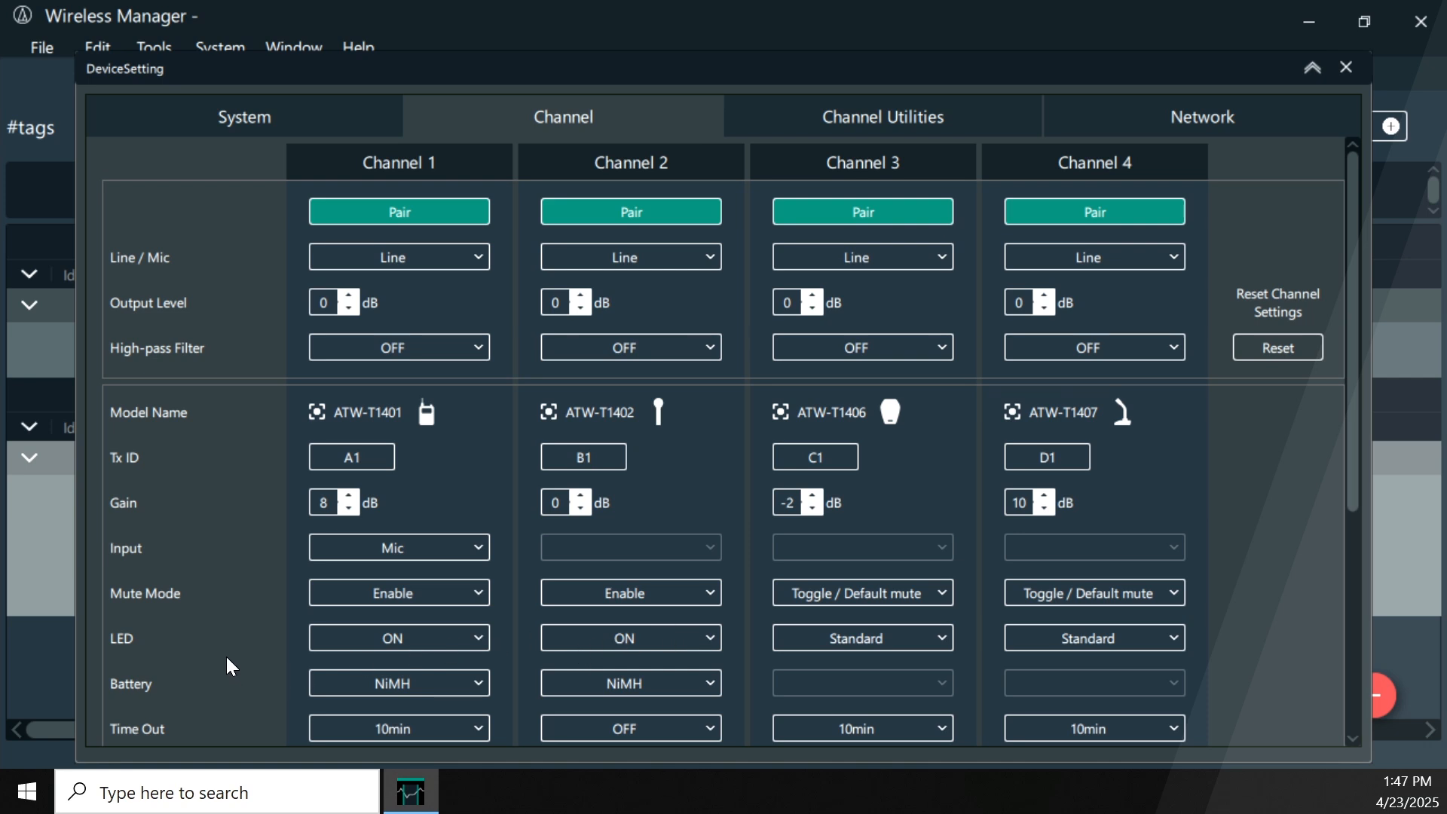
pyautogui.scroll(-3)
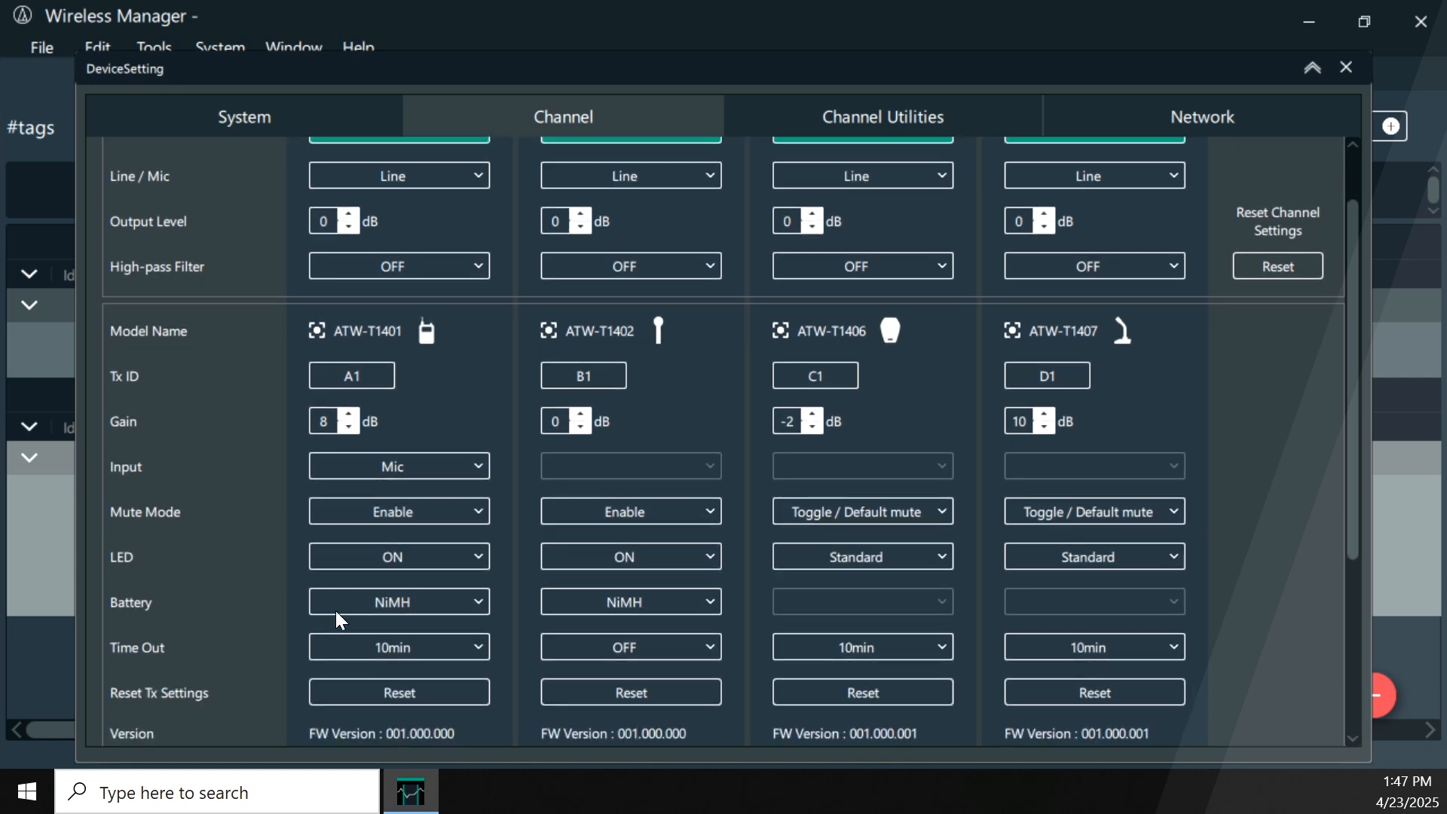
pyautogui.moveTo(488, 616)
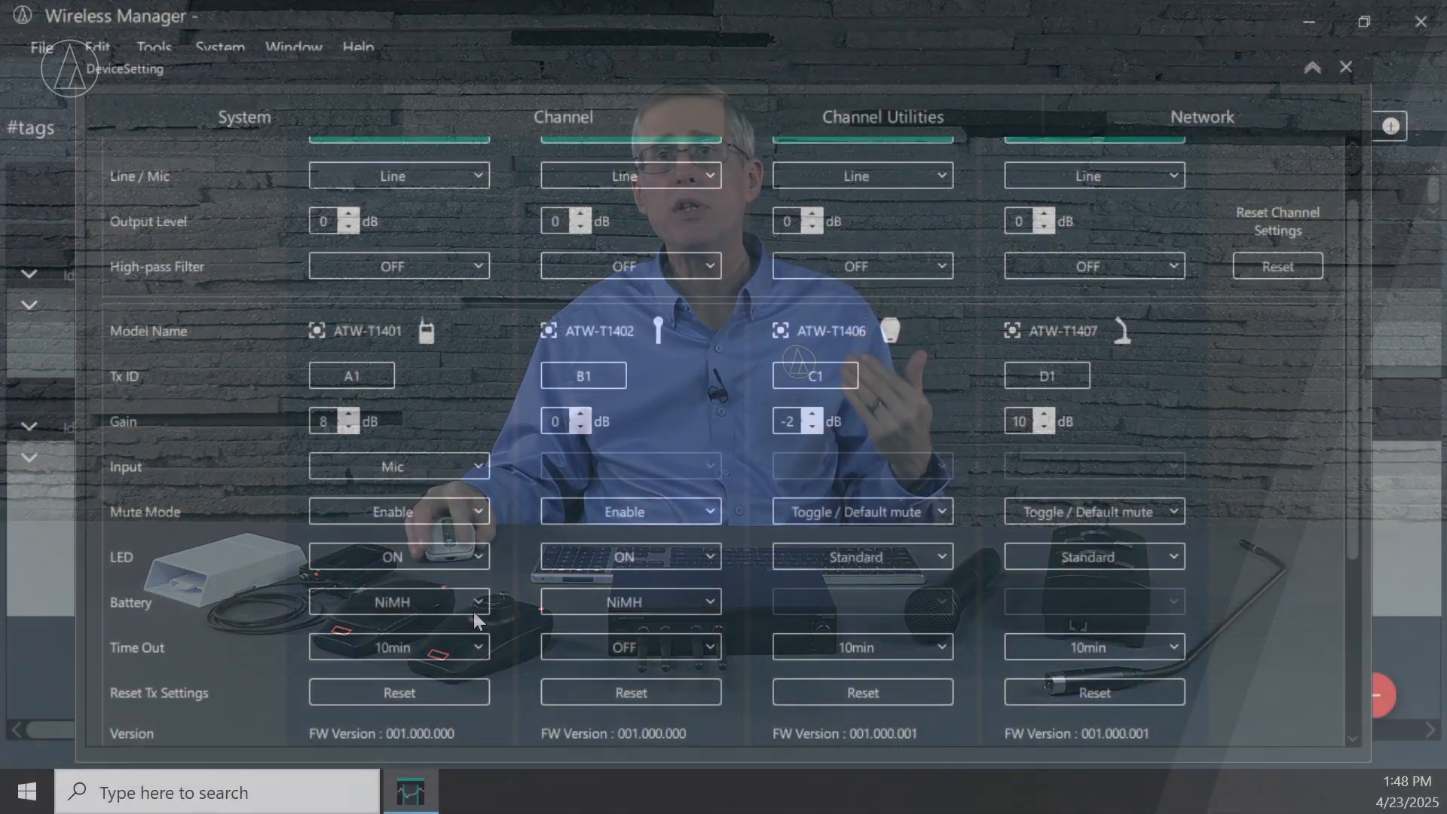
pyautogui.click(398, 647)
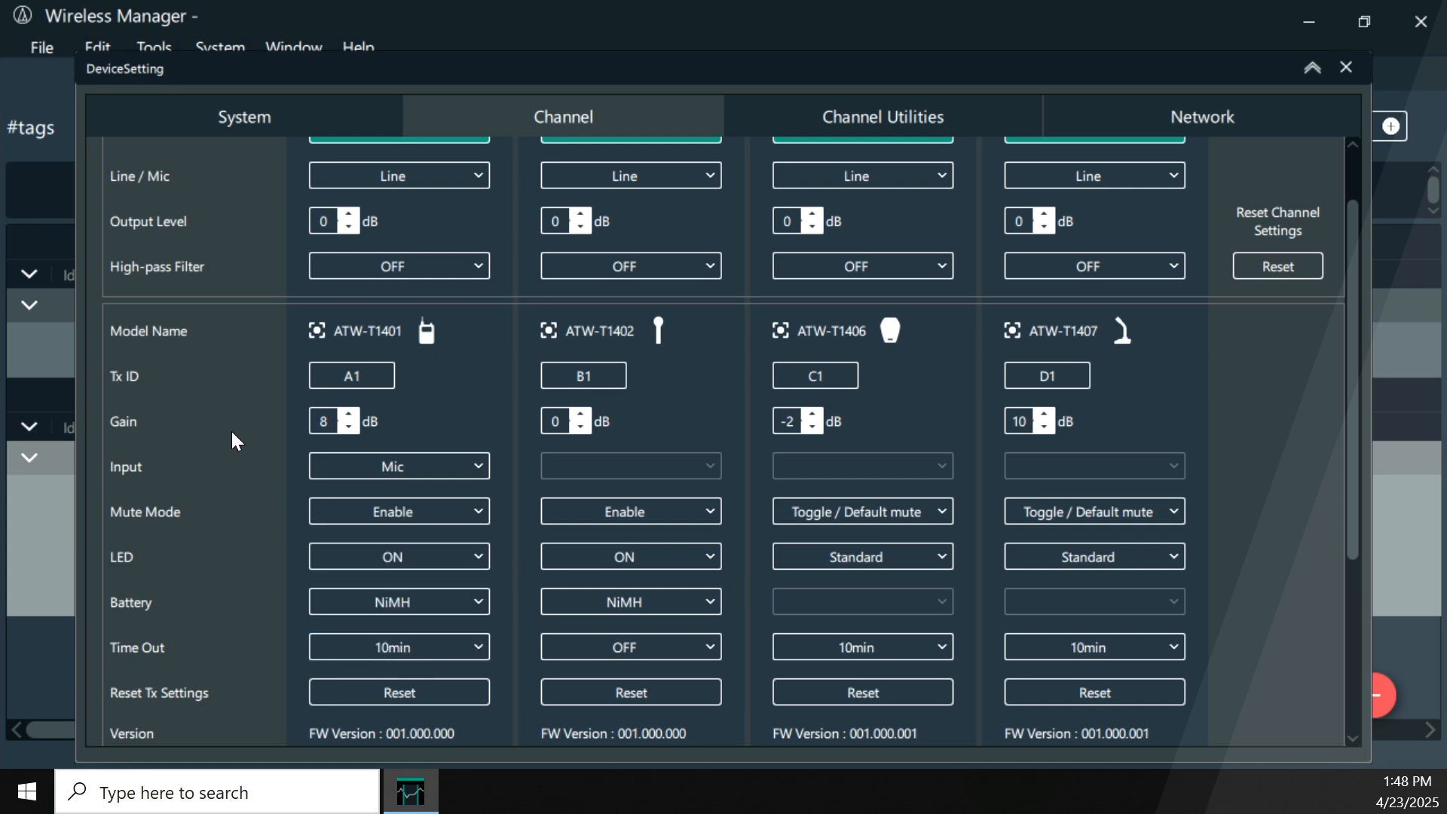
pyautogui.moveTo(829, 133)
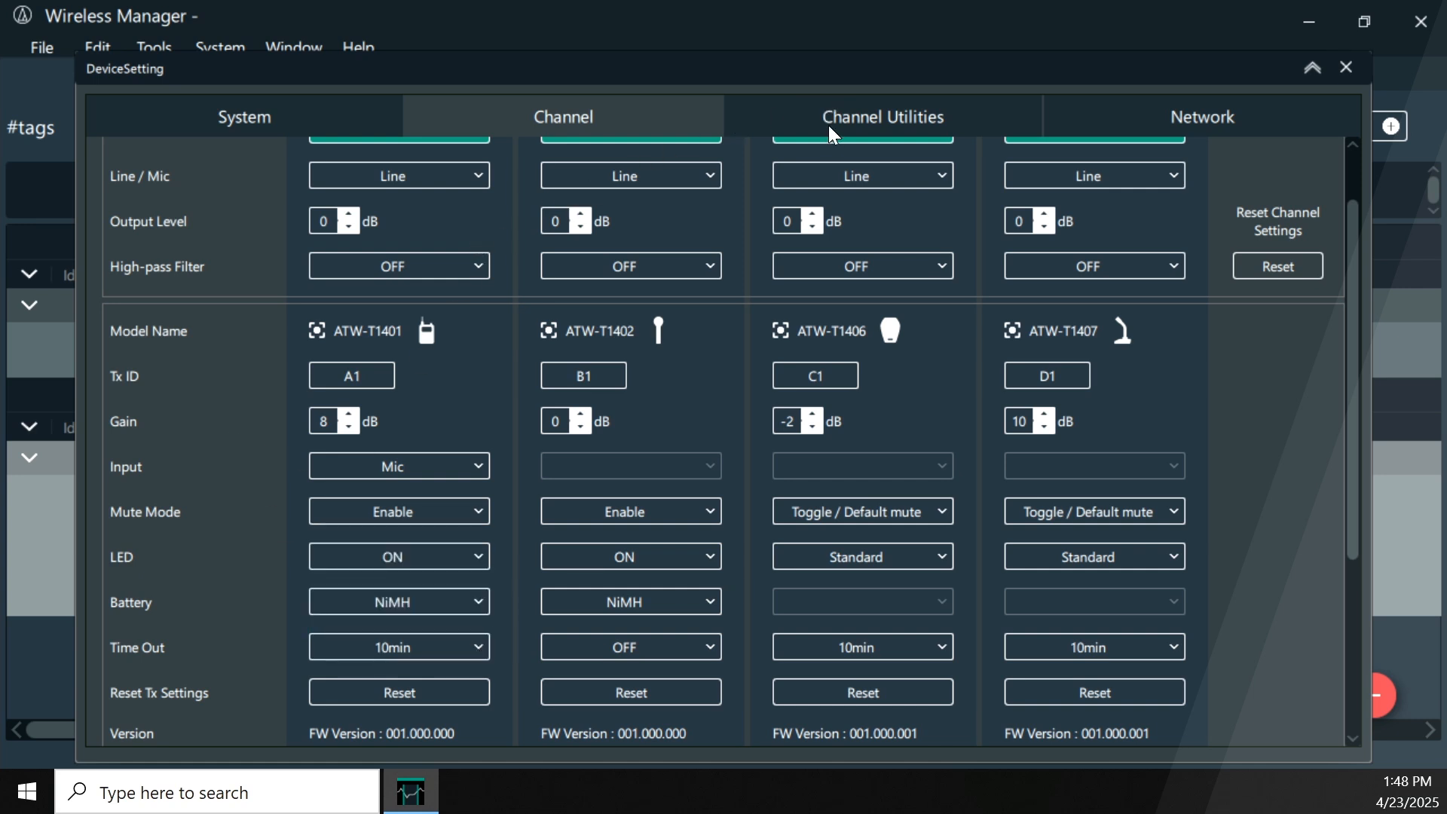
# - In Channel Utilities, adjust EQ band 2 on the curve down to about -4 dB
pyautogui.click(881, 116)
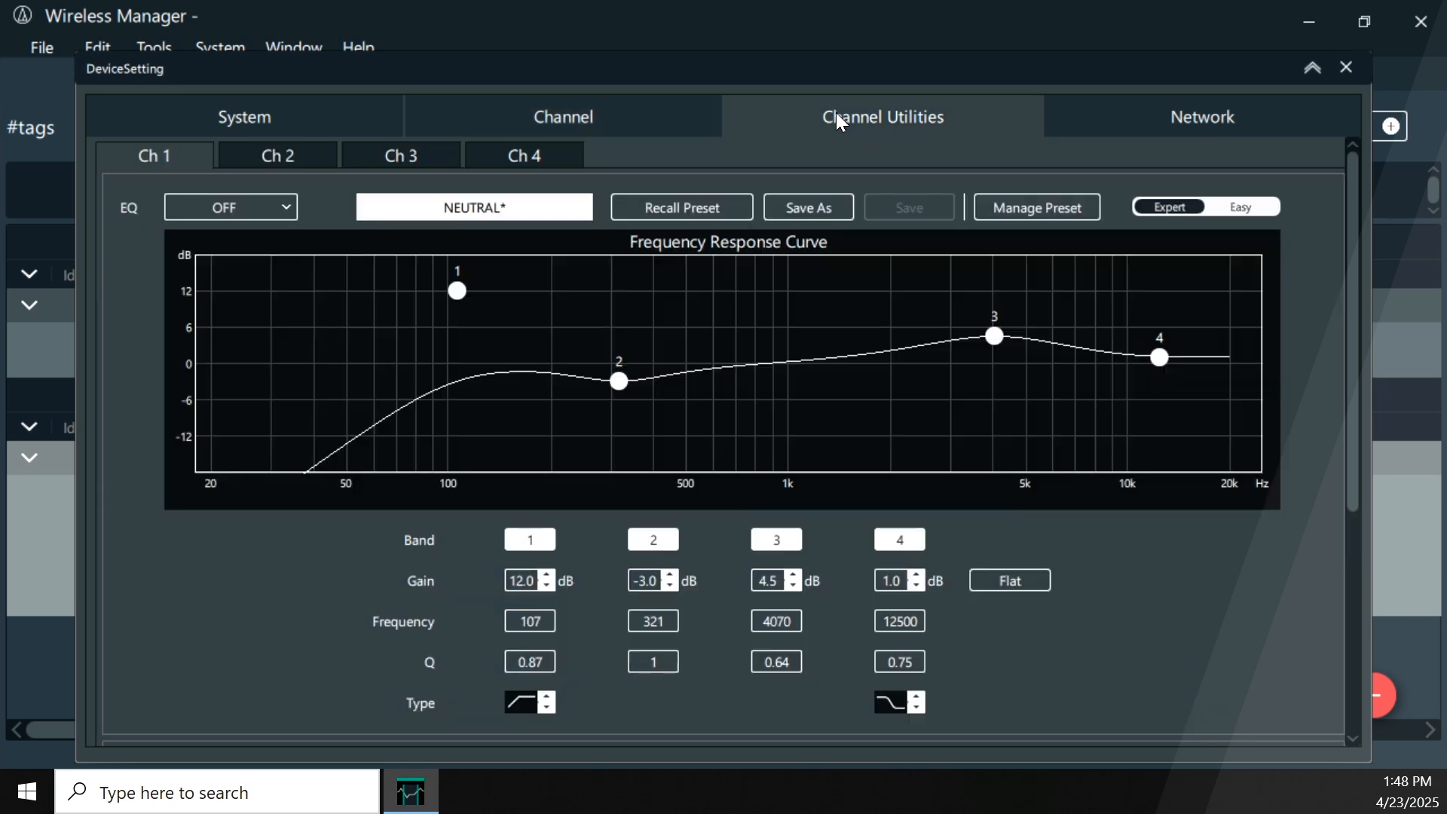
pyautogui.moveTo(410, 323)
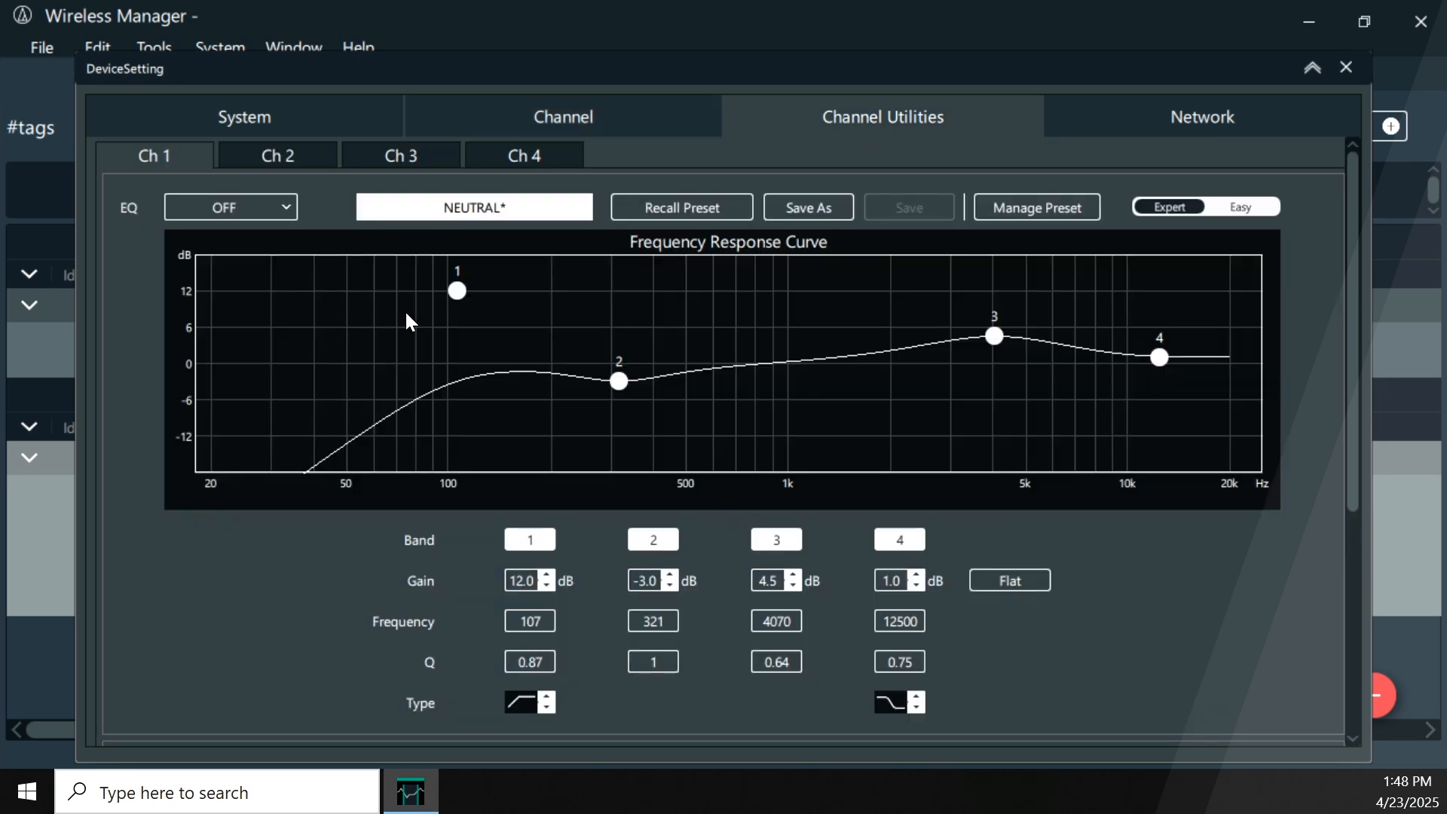
pyautogui.moveTo(616, 380); pyautogui.dragTo(623, 372)
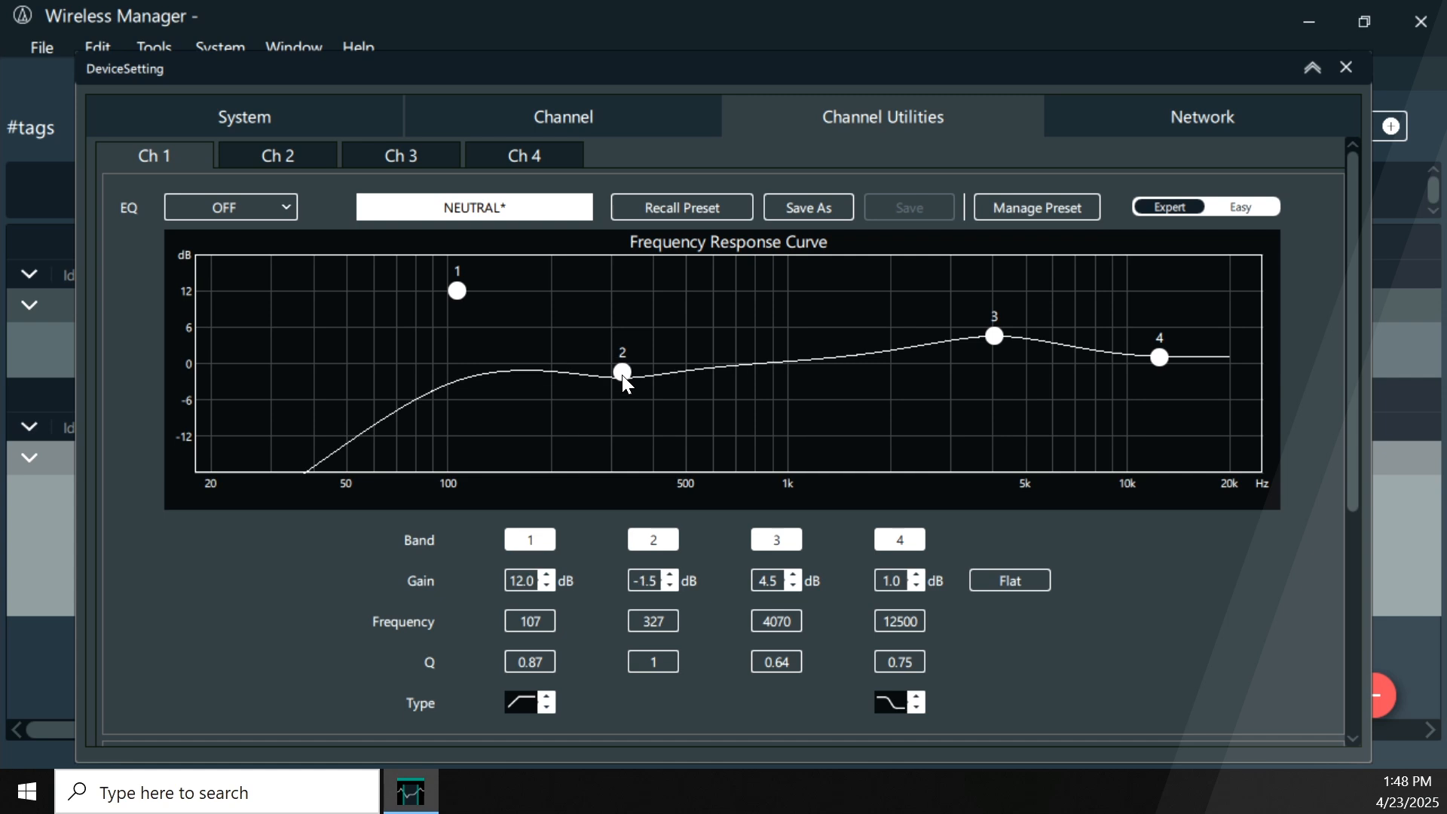
pyautogui.moveTo(623, 371); pyautogui.dragTo(609, 387)
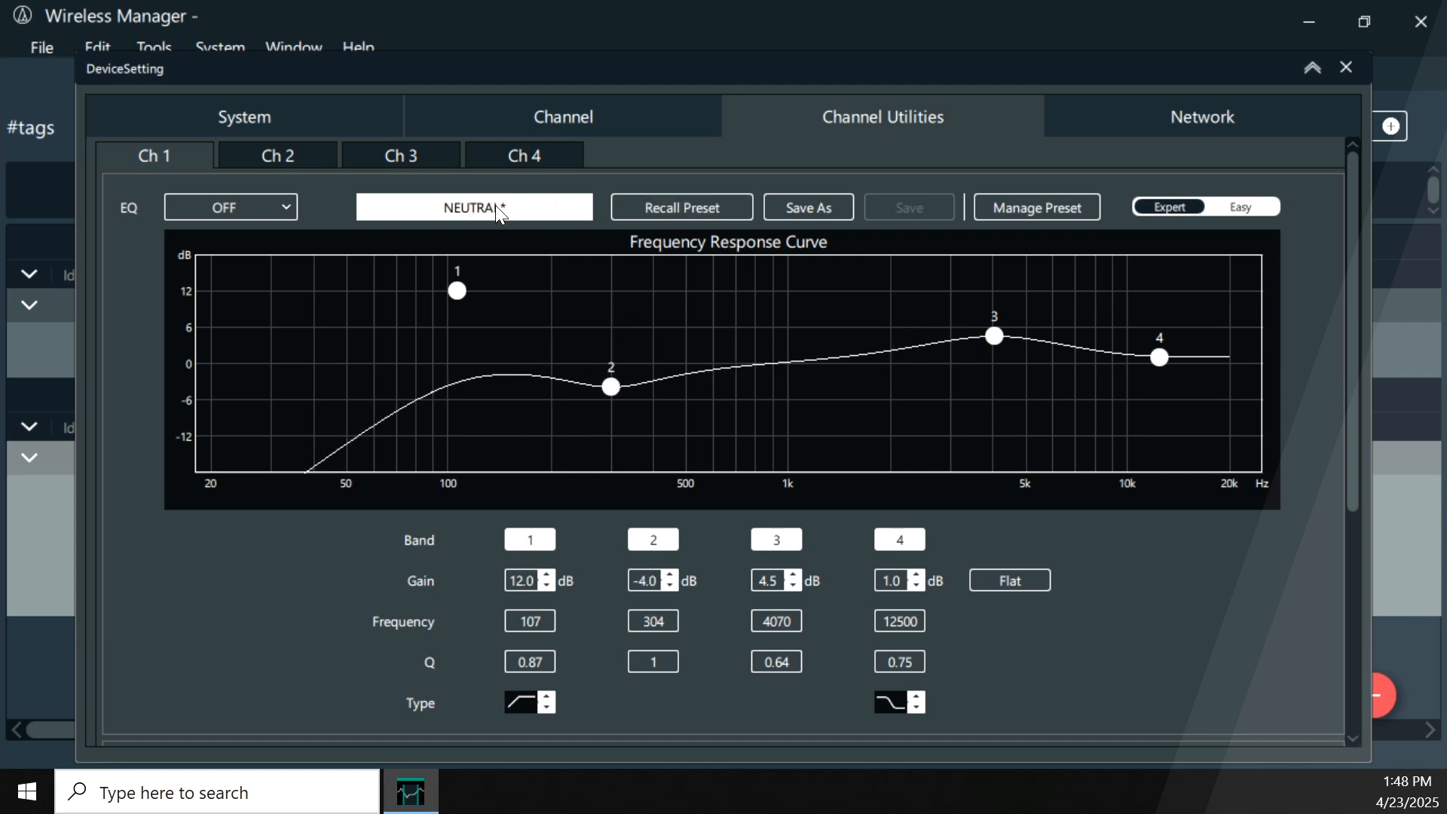
# - Recall the WARM EQ preset and apply it to channel 1
pyautogui.click(681, 206)
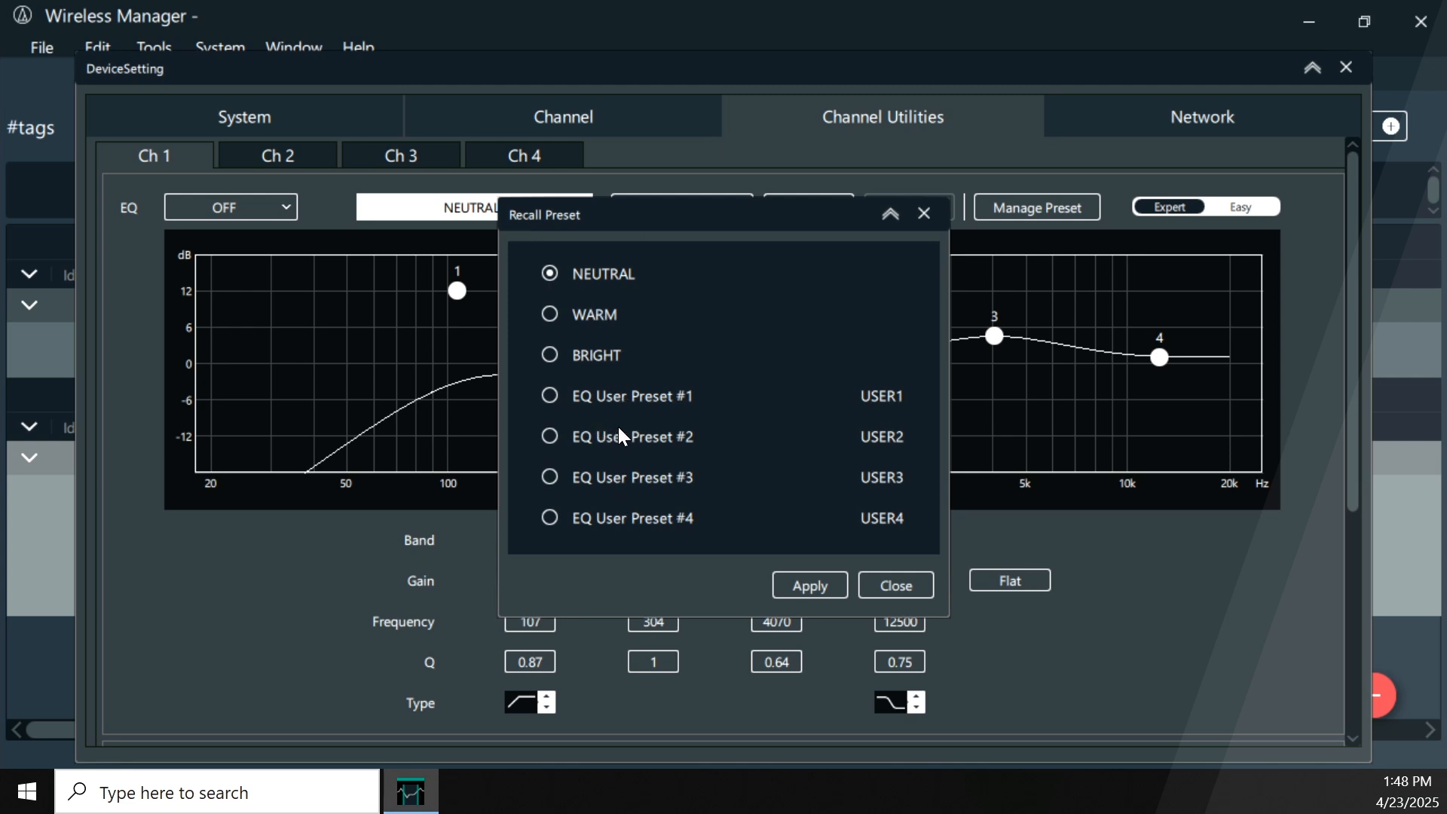
pyautogui.click(549, 313)
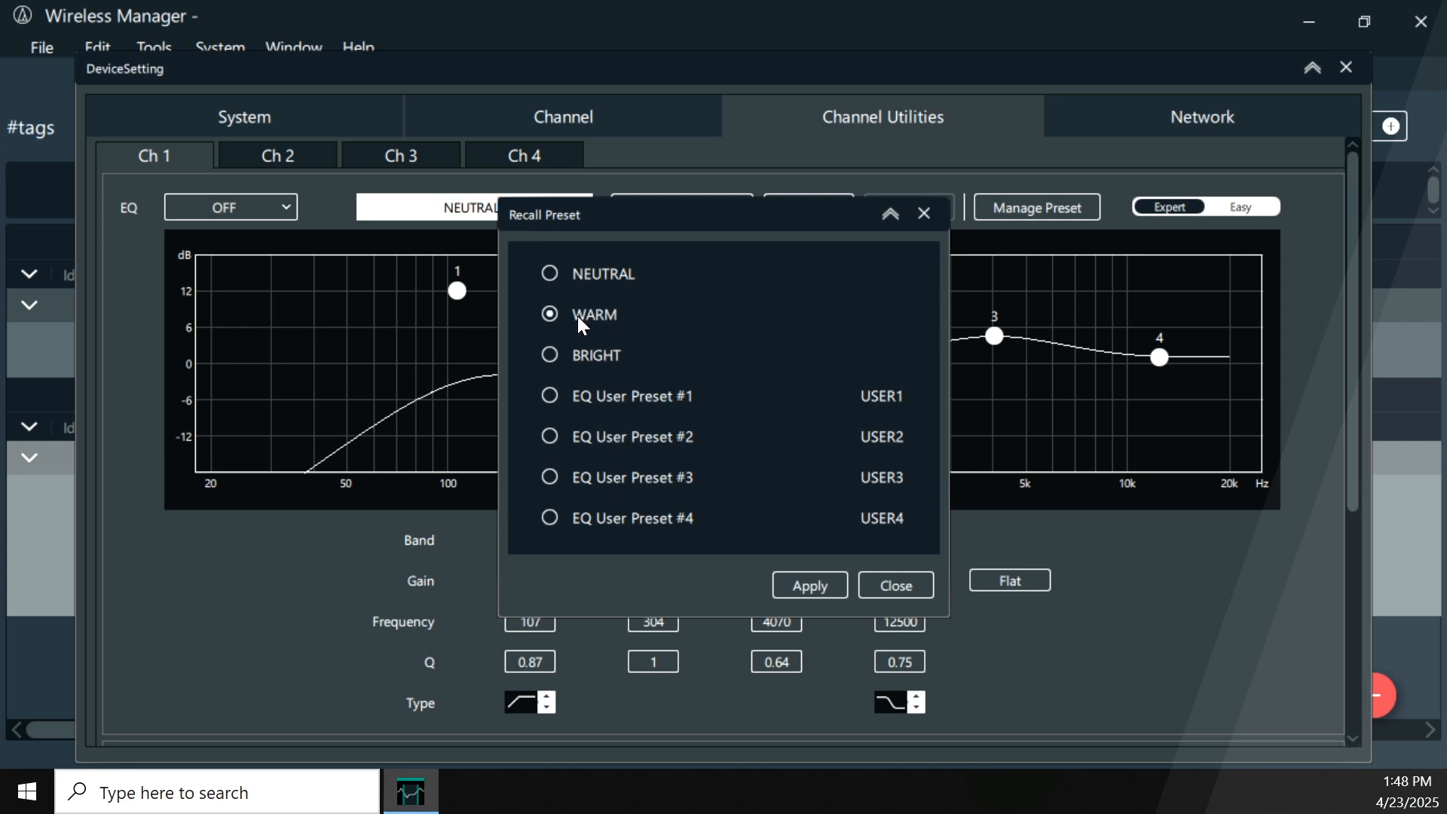
pyautogui.click(808, 585)
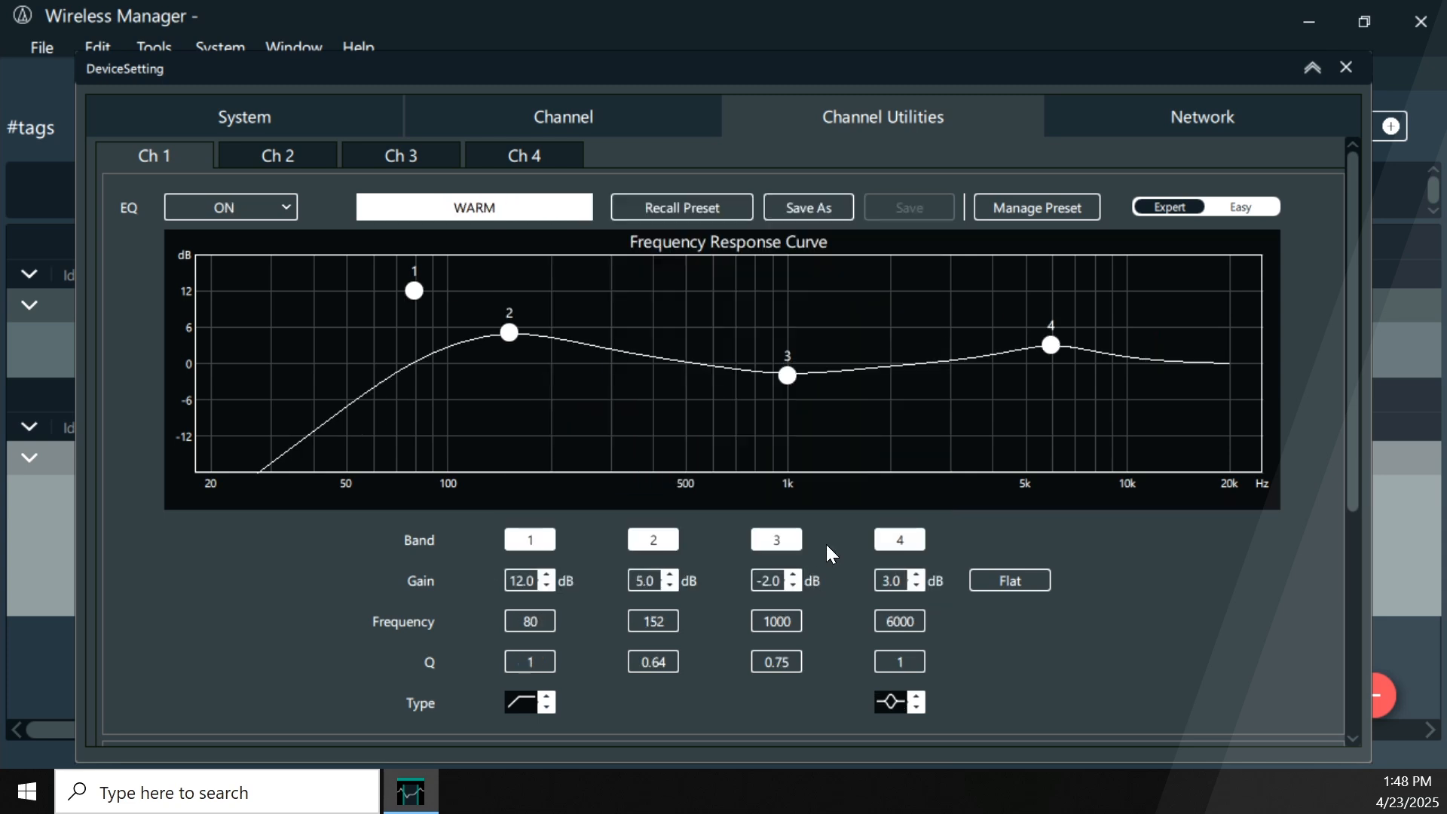
pyautogui.moveTo(810, 404)
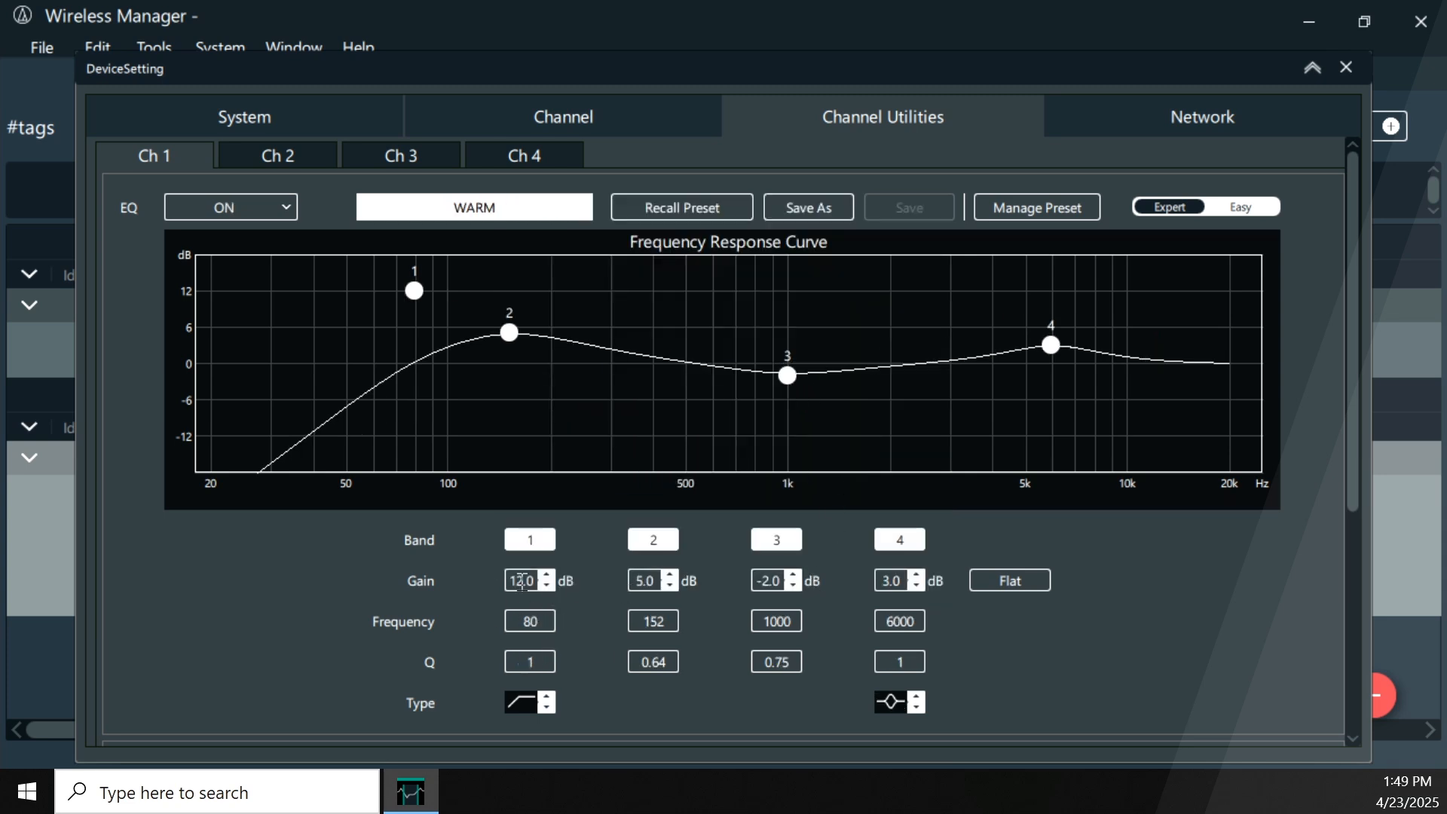
pyautogui.moveTo(833, 469)
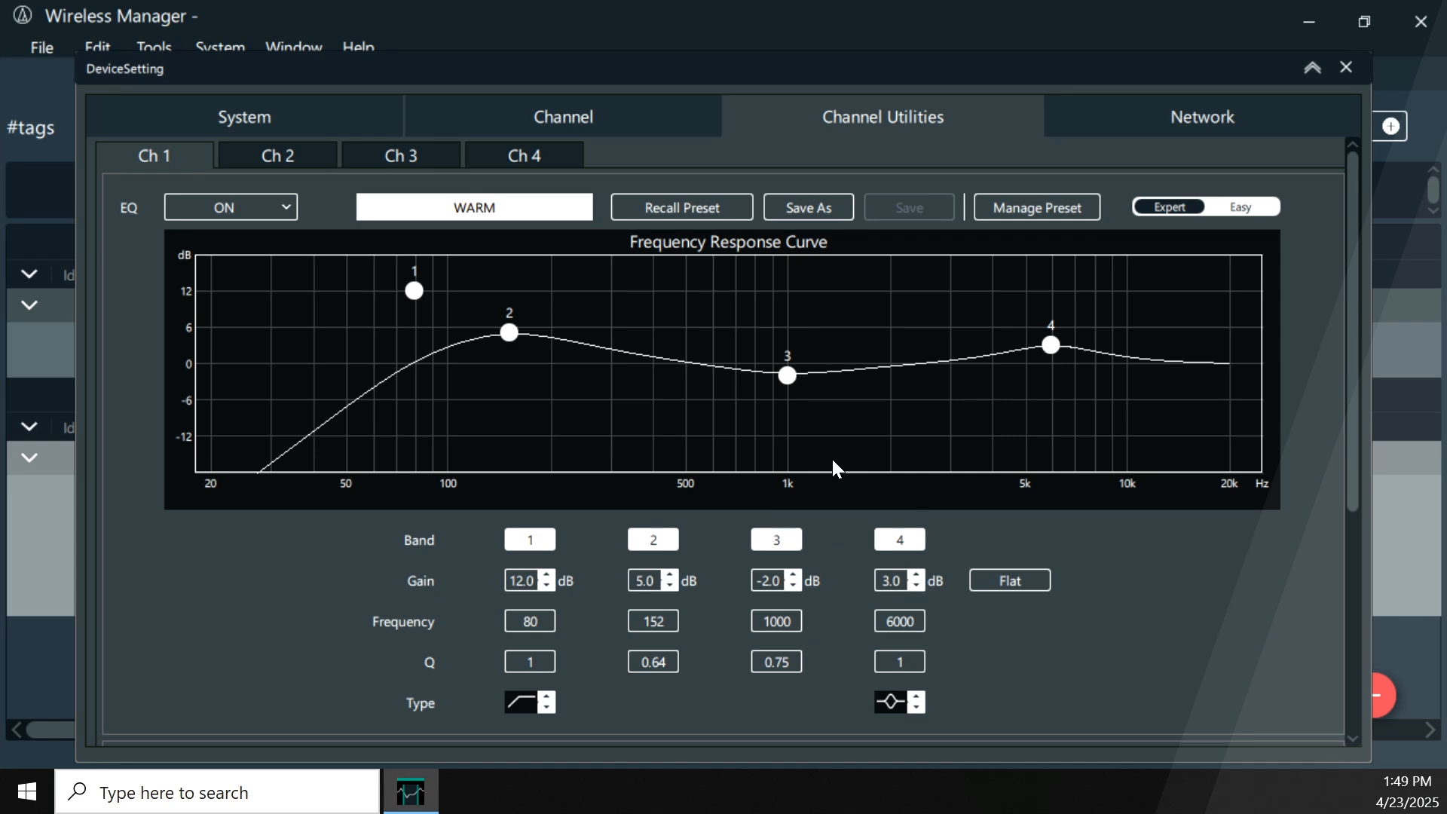
# - Scroll to channel 1's Compressor section: VOCAL preset, ratio 4:1, threshold -26 dB
pyautogui.scroll(-3)
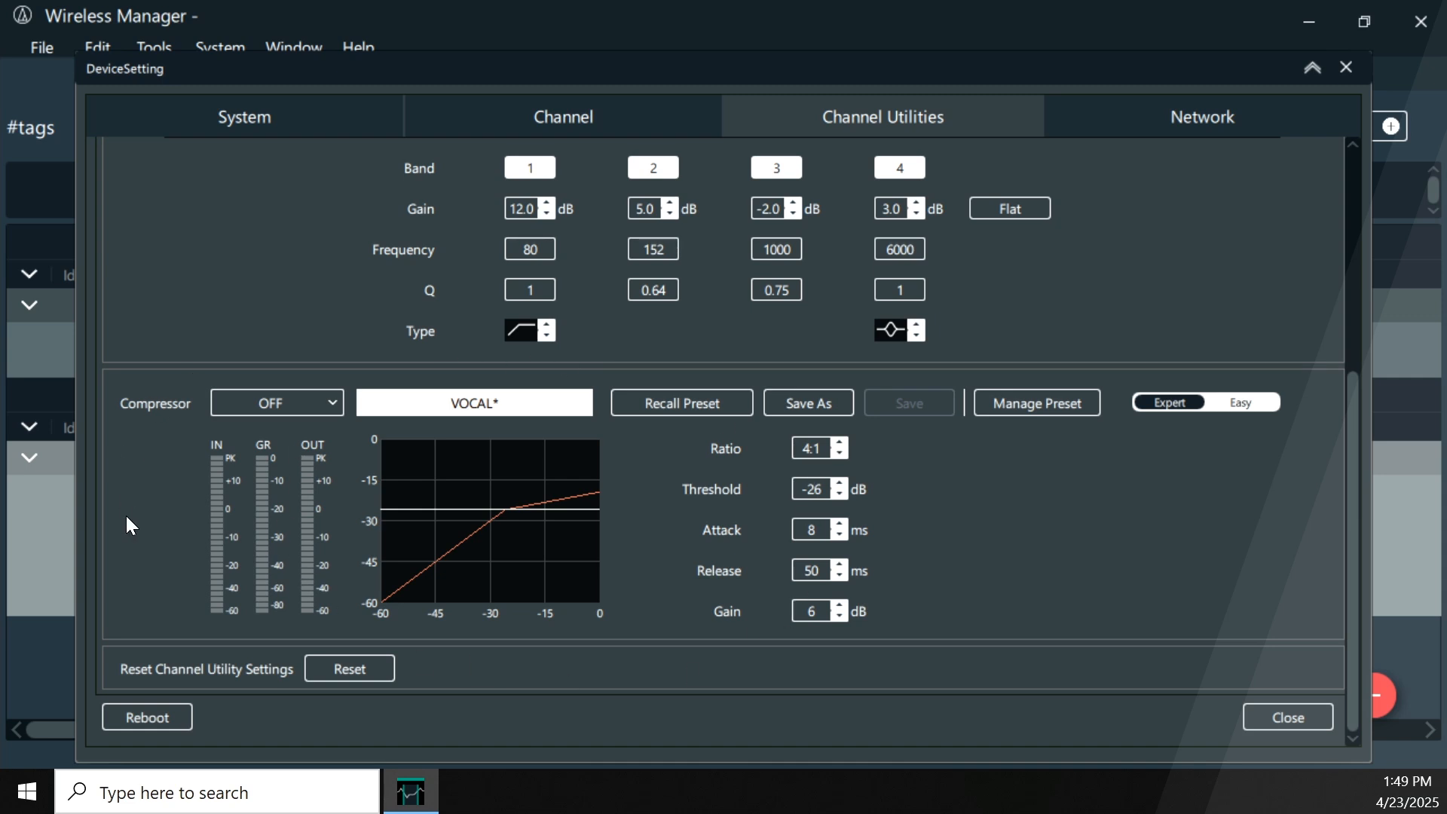
pyautogui.moveTo(155, 511)
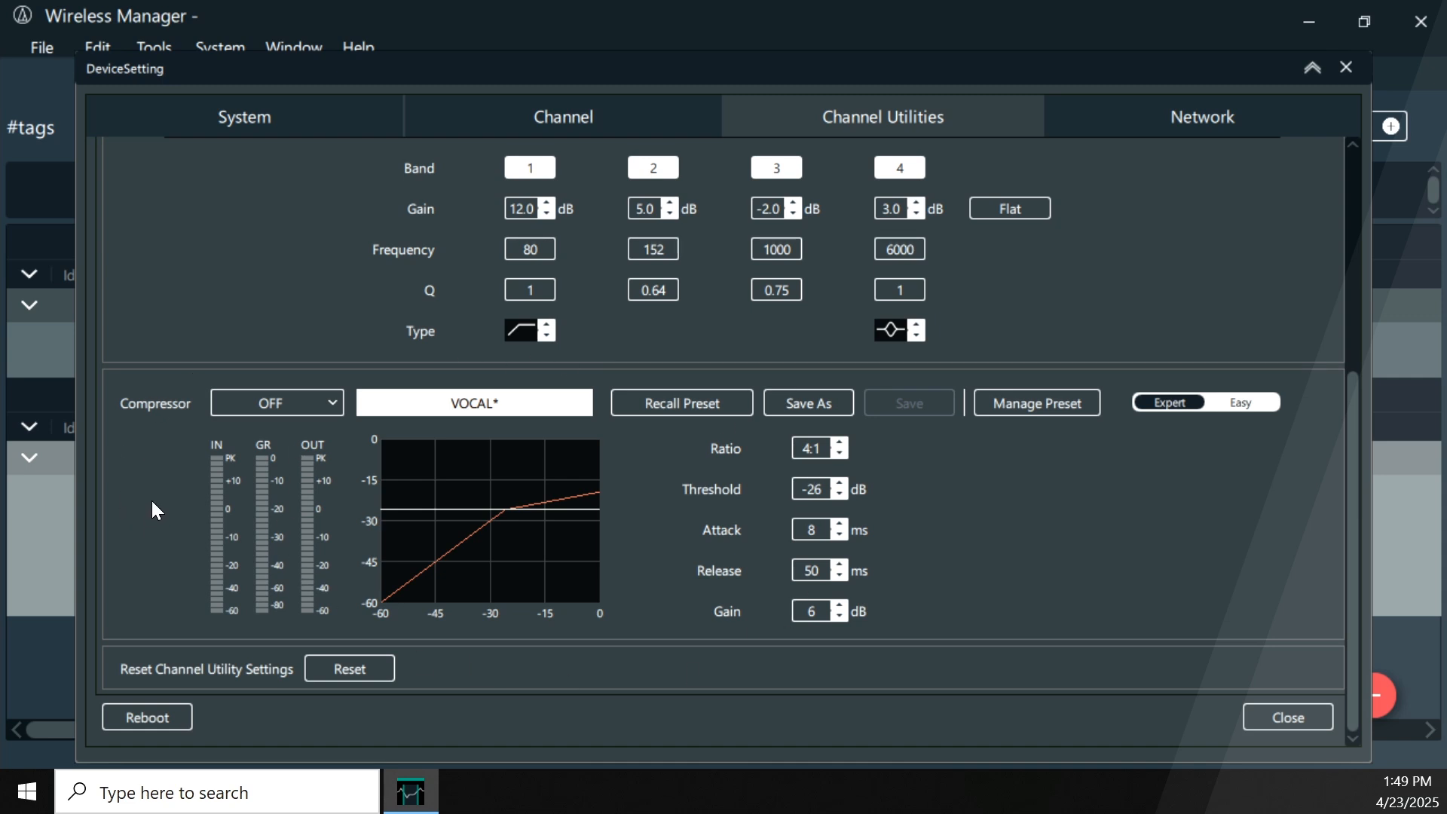
pyautogui.moveTo(256, 535)
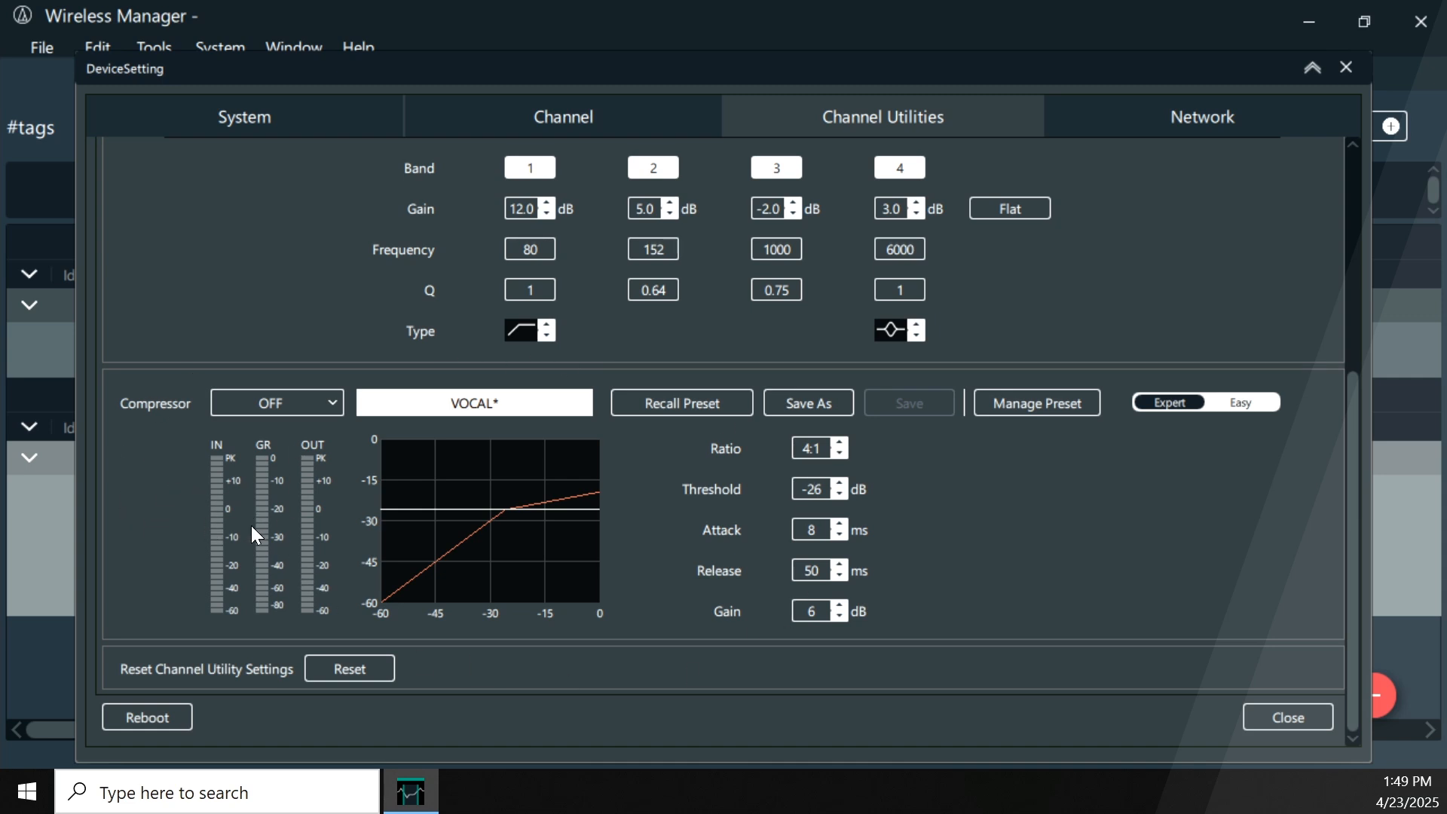
pyautogui.moveTo(306, 530)
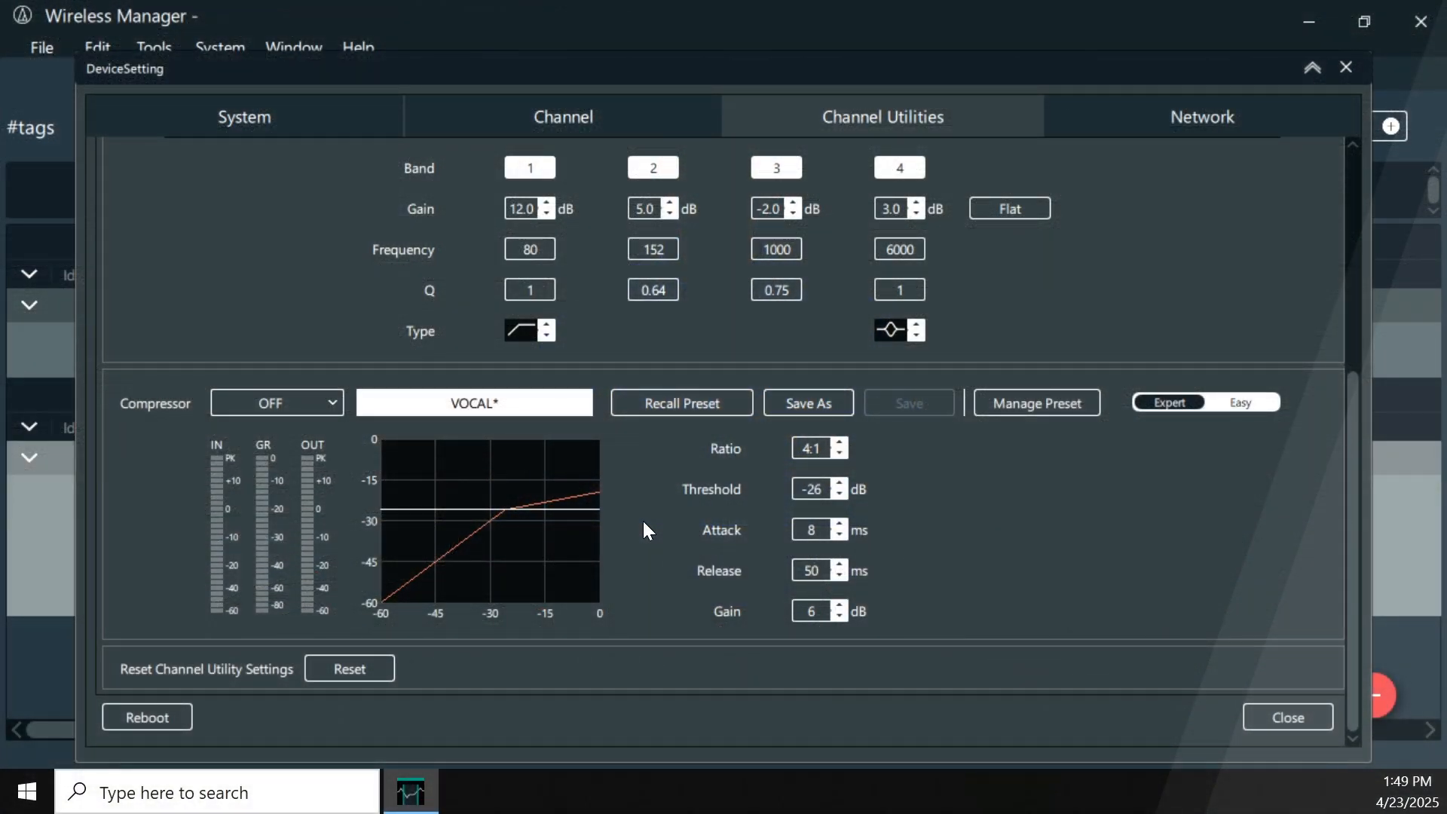
# - Show the receiver's Network settings: Auto IP 192.168.0.35, remote notification on, Syslog off
pyautogui.click(1201, 116)
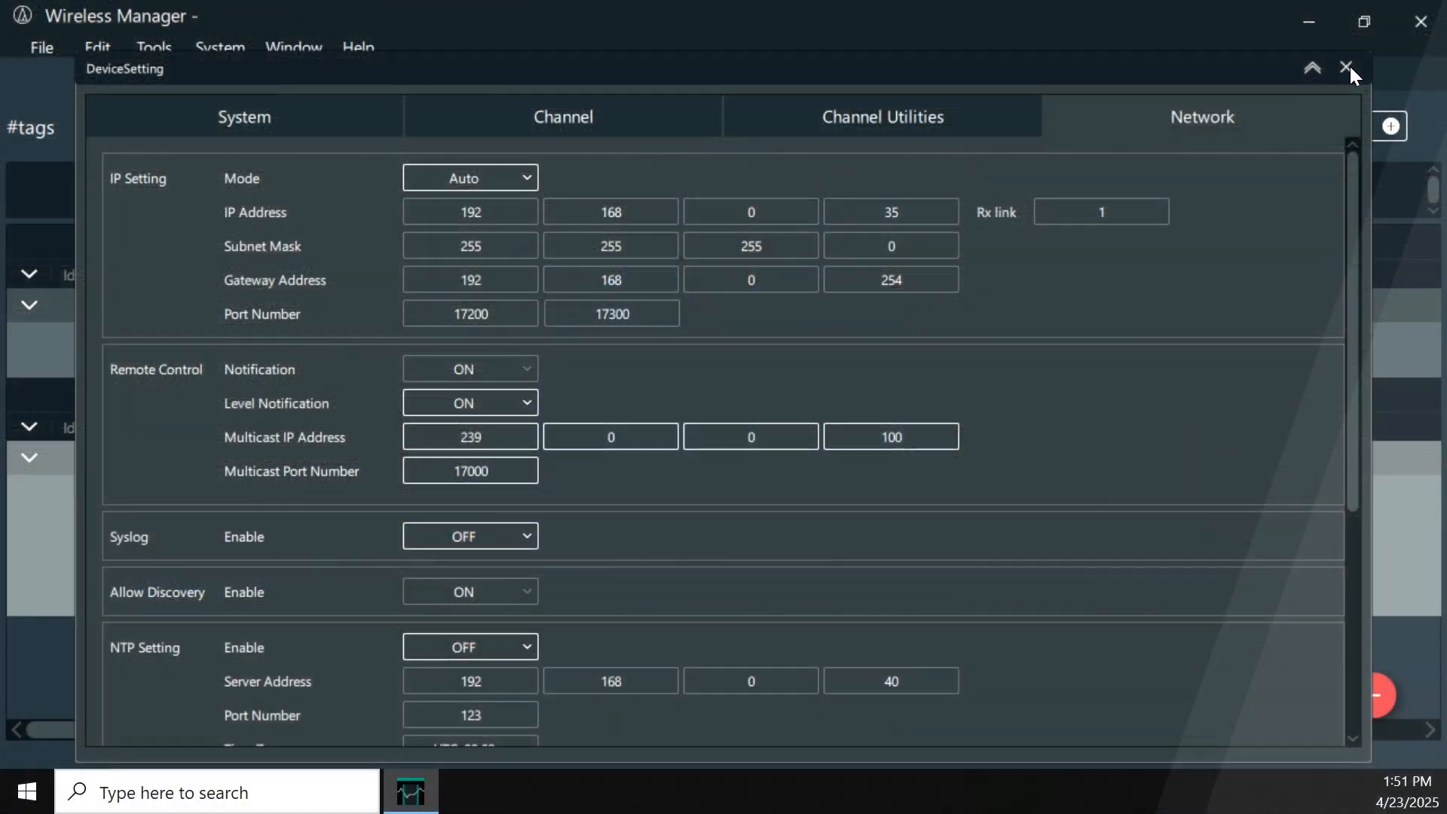
# - Close DeviceSetting and switch to the Monitor page of the four transmitters
pyautogui.click(1348, 67)
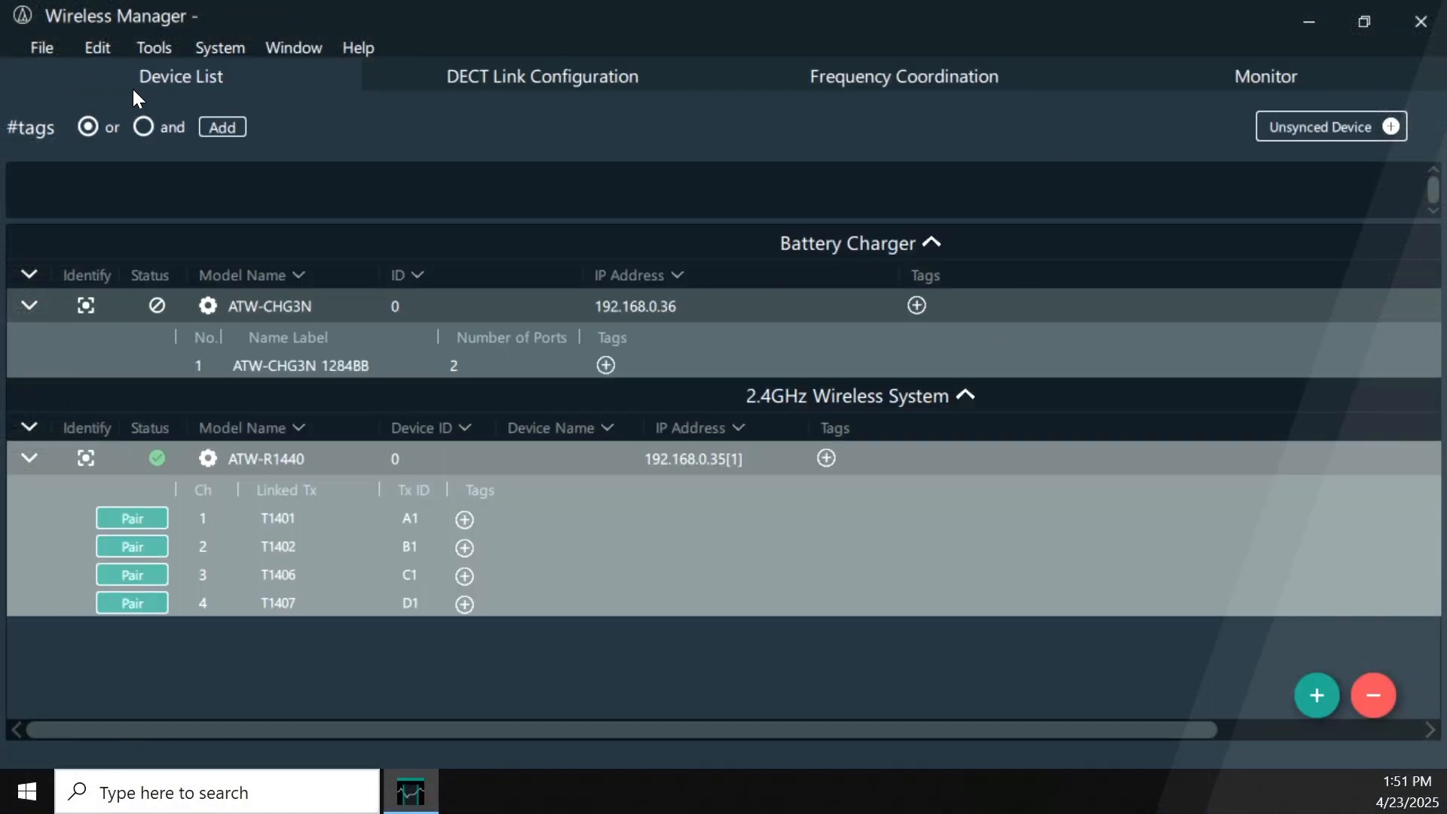
pyautogui.click(1265, 75)
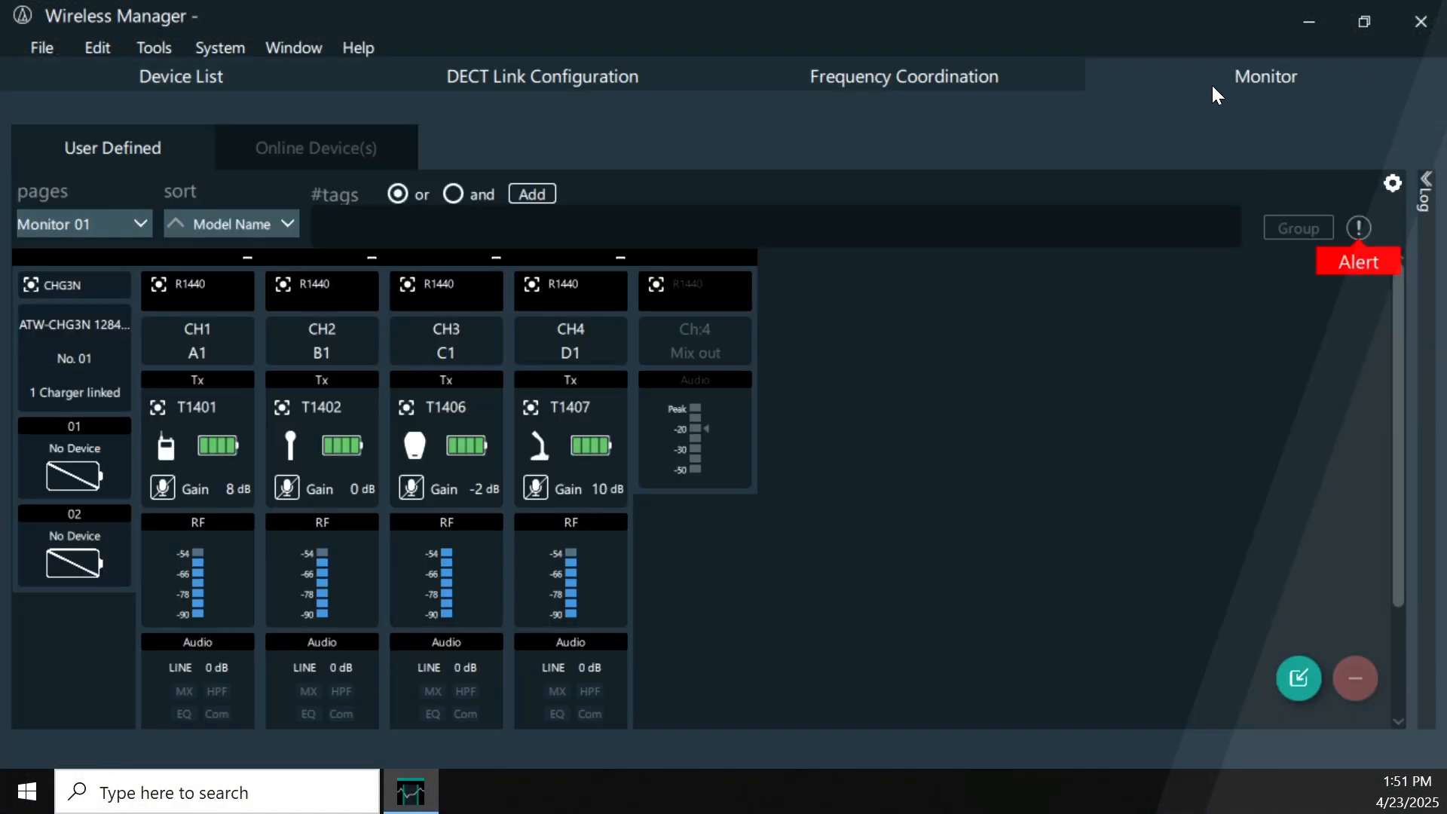
# - View the recent alert log and dismiss it with OK
pyautogui.click(1357, 261)
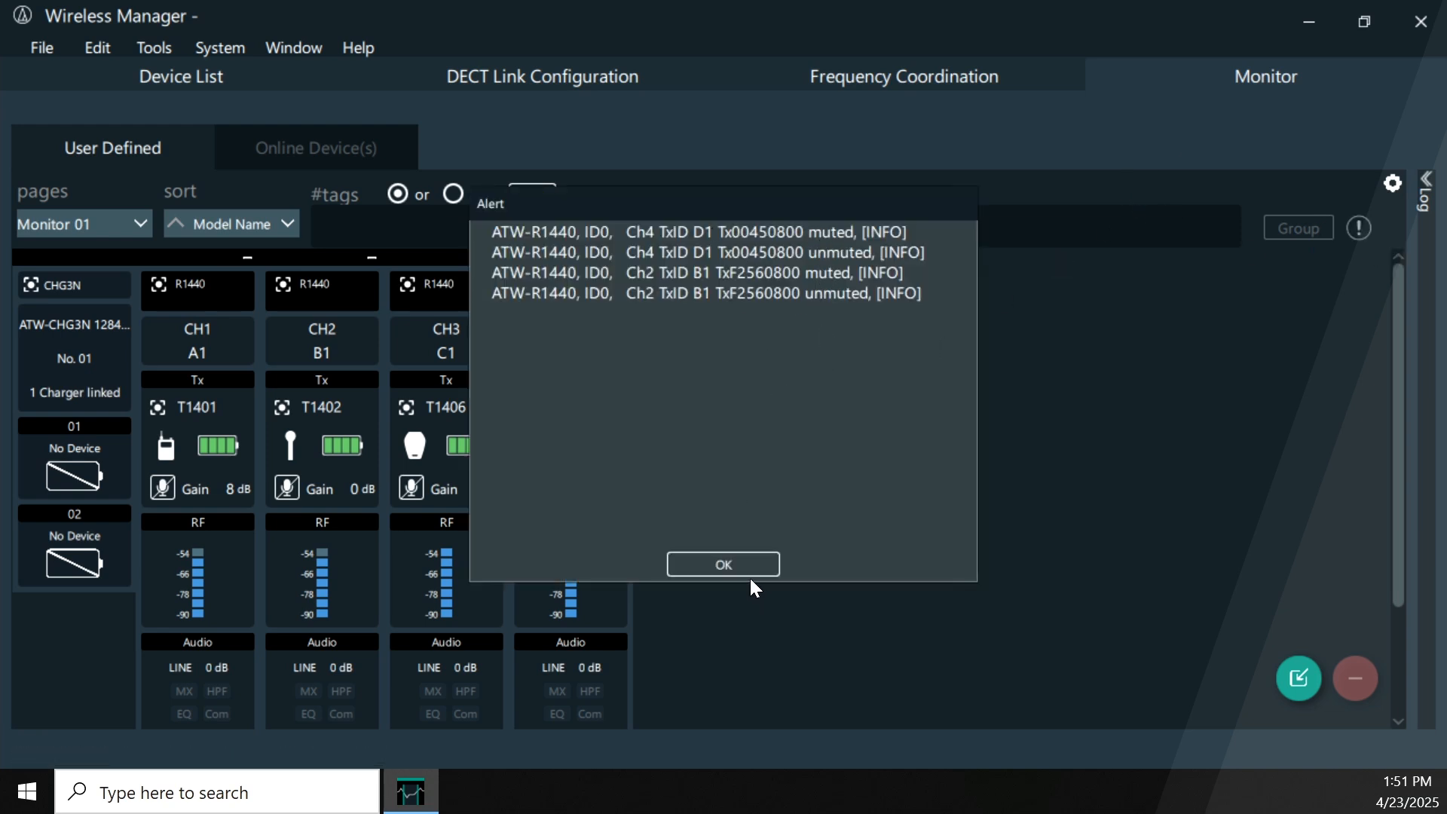
pyautogui.click(722, 564)
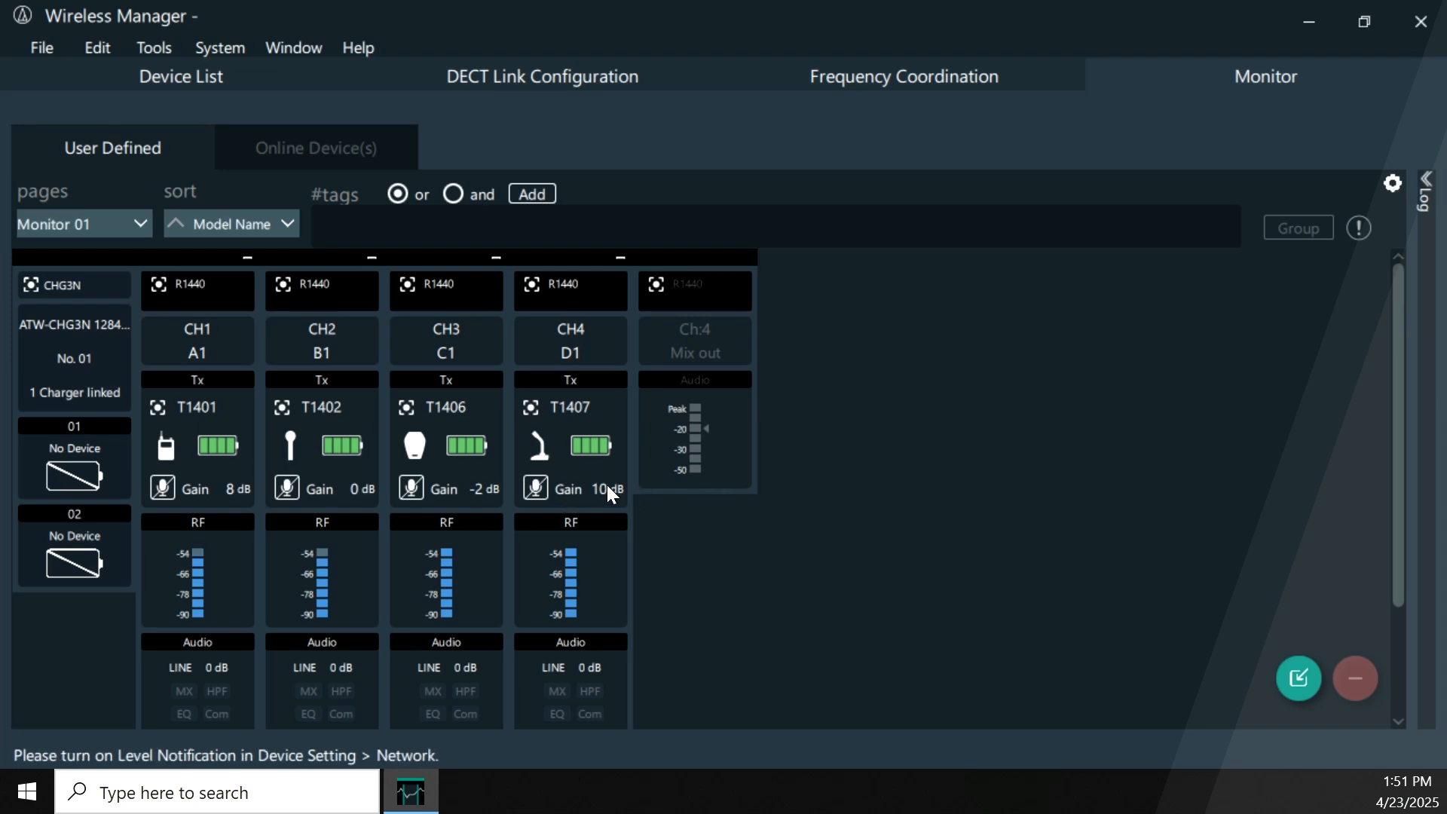
pyautogui.moveTo(195, 453)
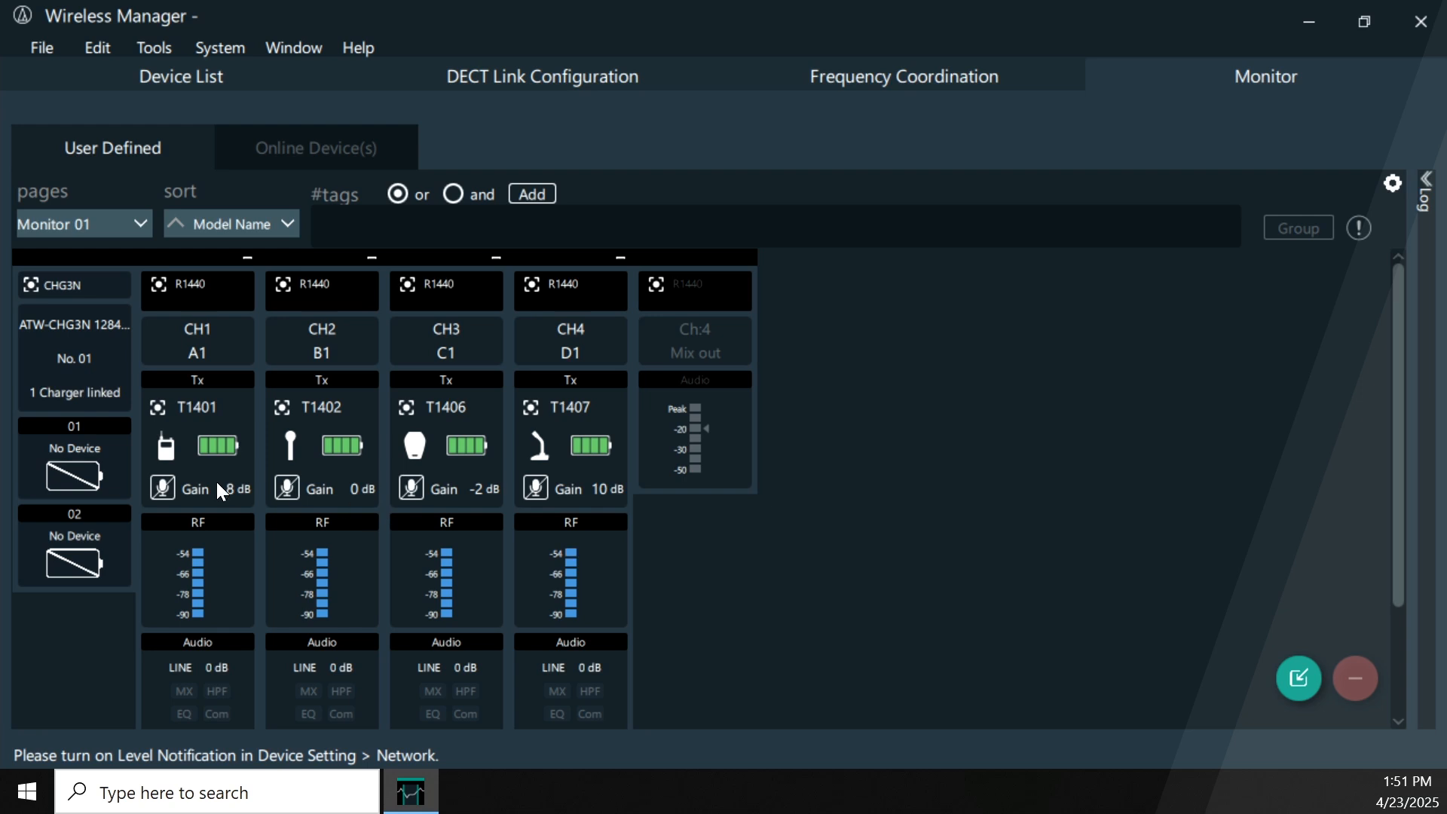
pyautogui.moveTo(364, 514)
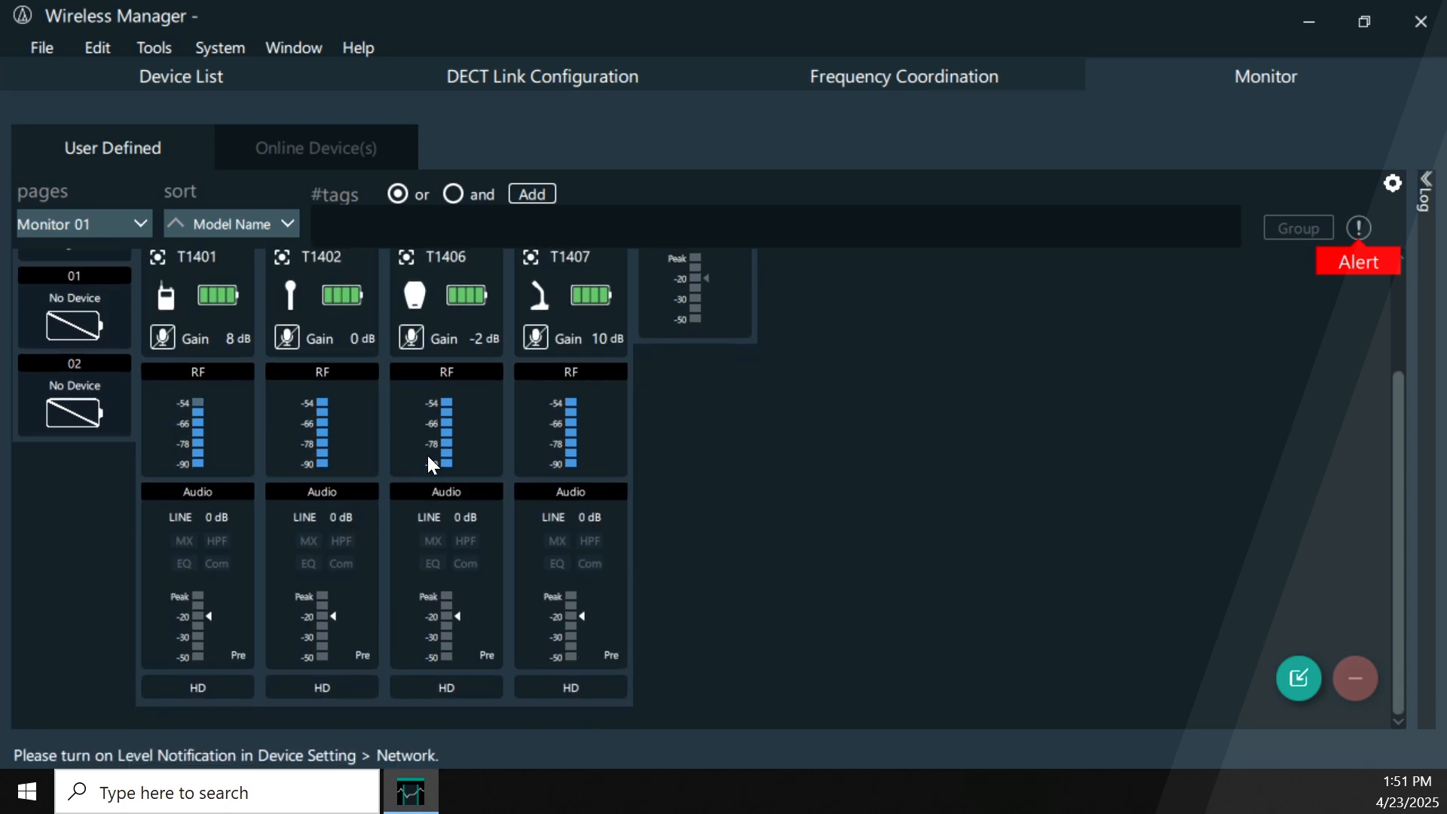
pyautogui.moveTo(278, 291)
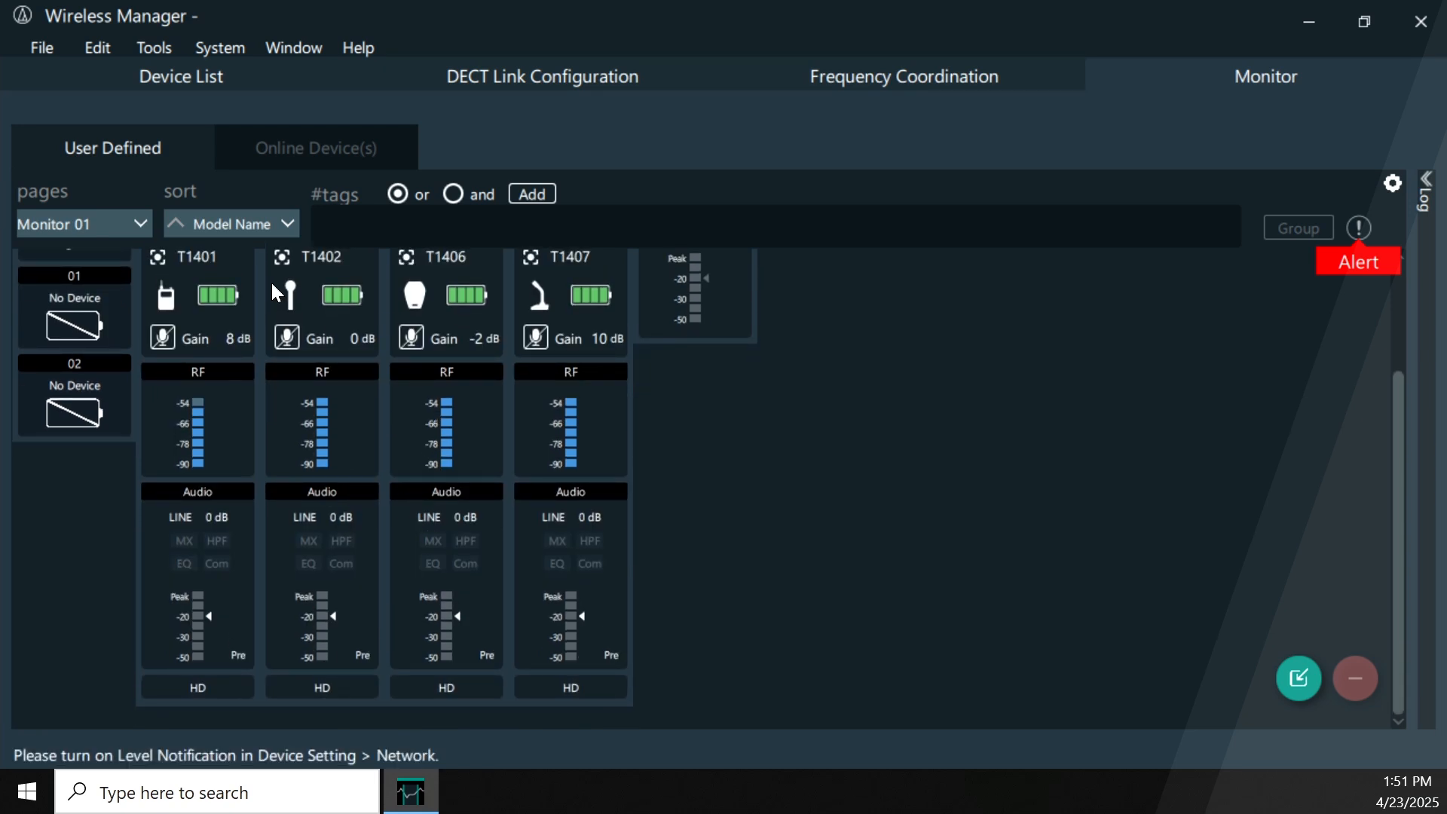